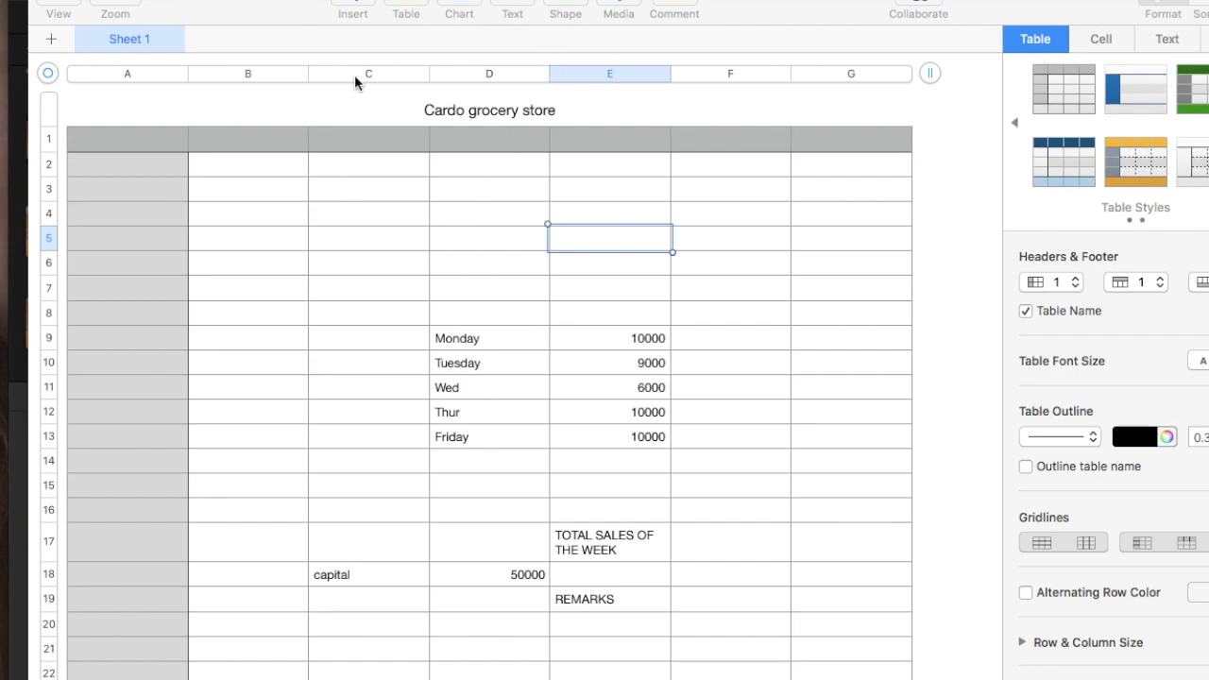
mouse_move(325, 168)
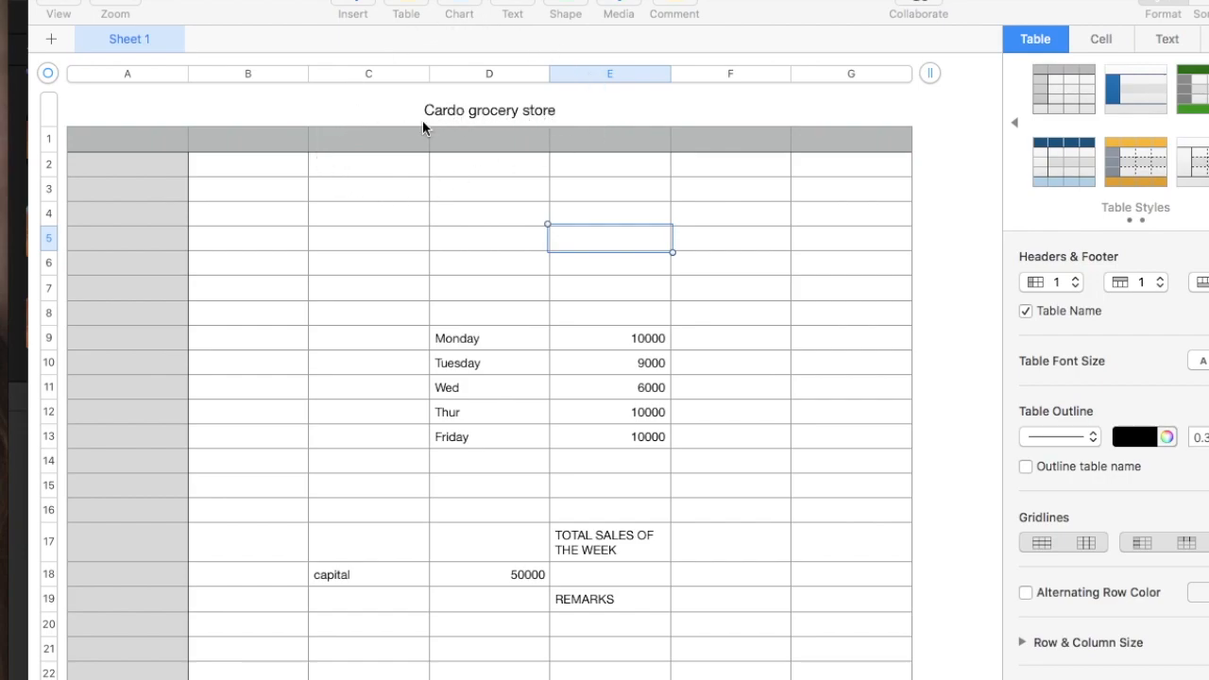
mouse_move(612, 341)
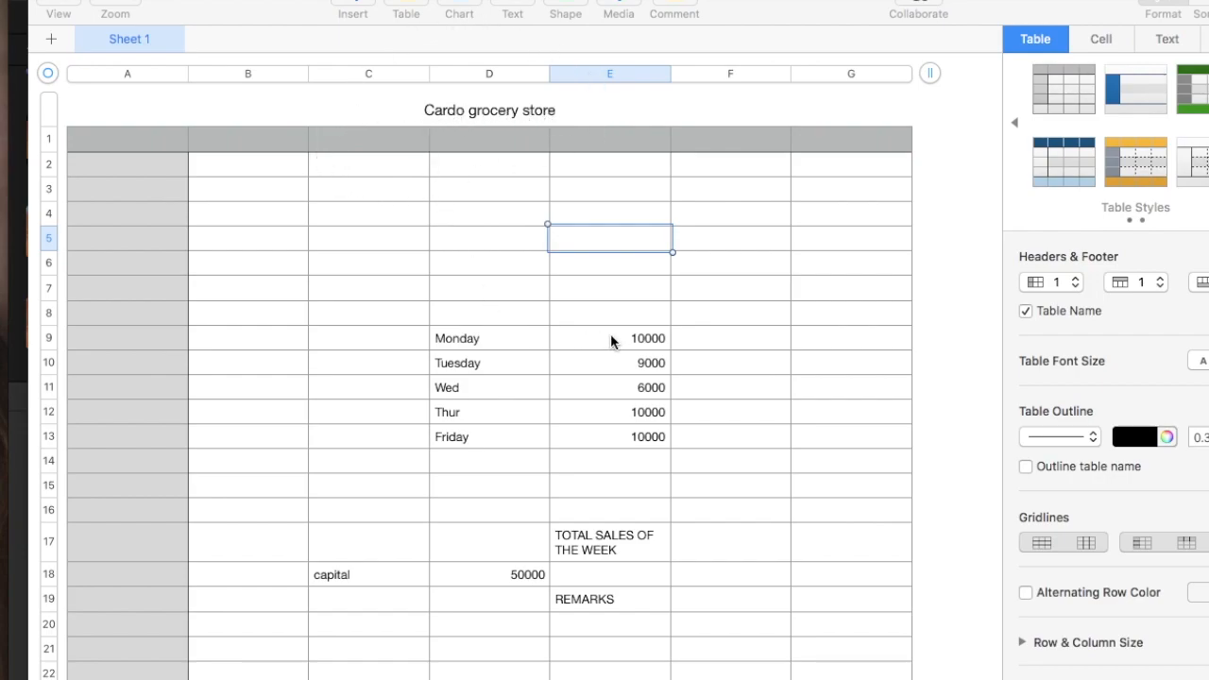
mouse_move(477, 344)
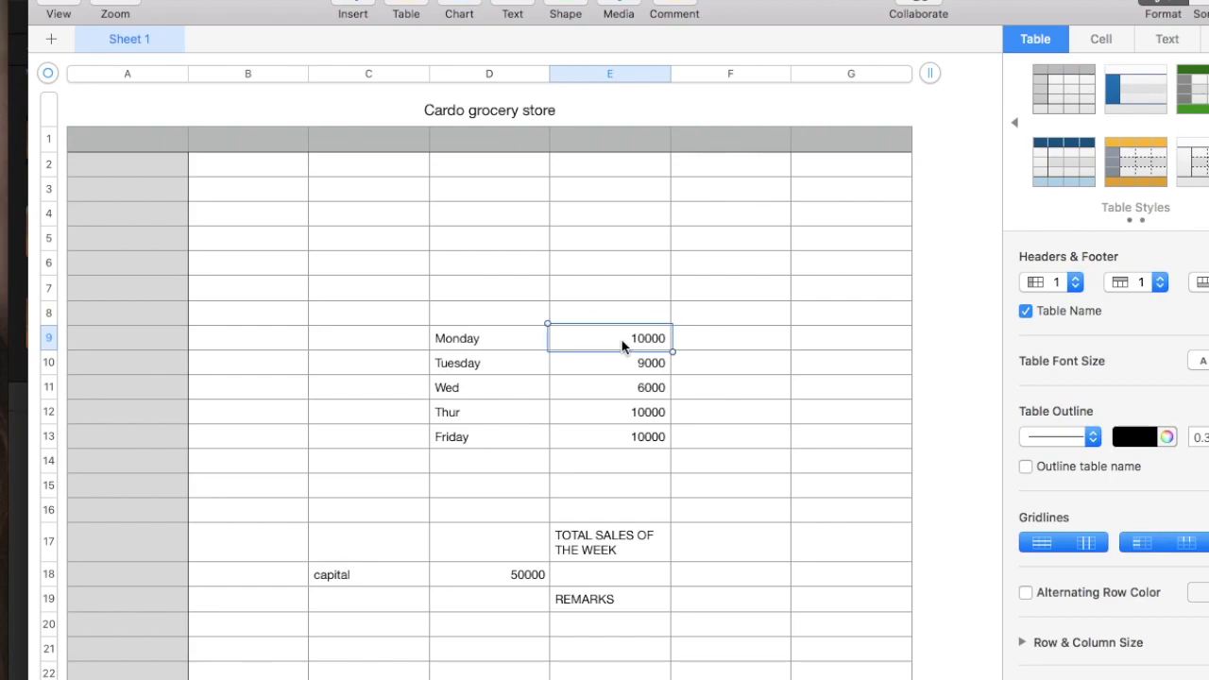
Check the Monday, Thursday and Friday sales, then select the total-sales cell beside TOTAL SALES OF THE WEEK.
click(609, 362)
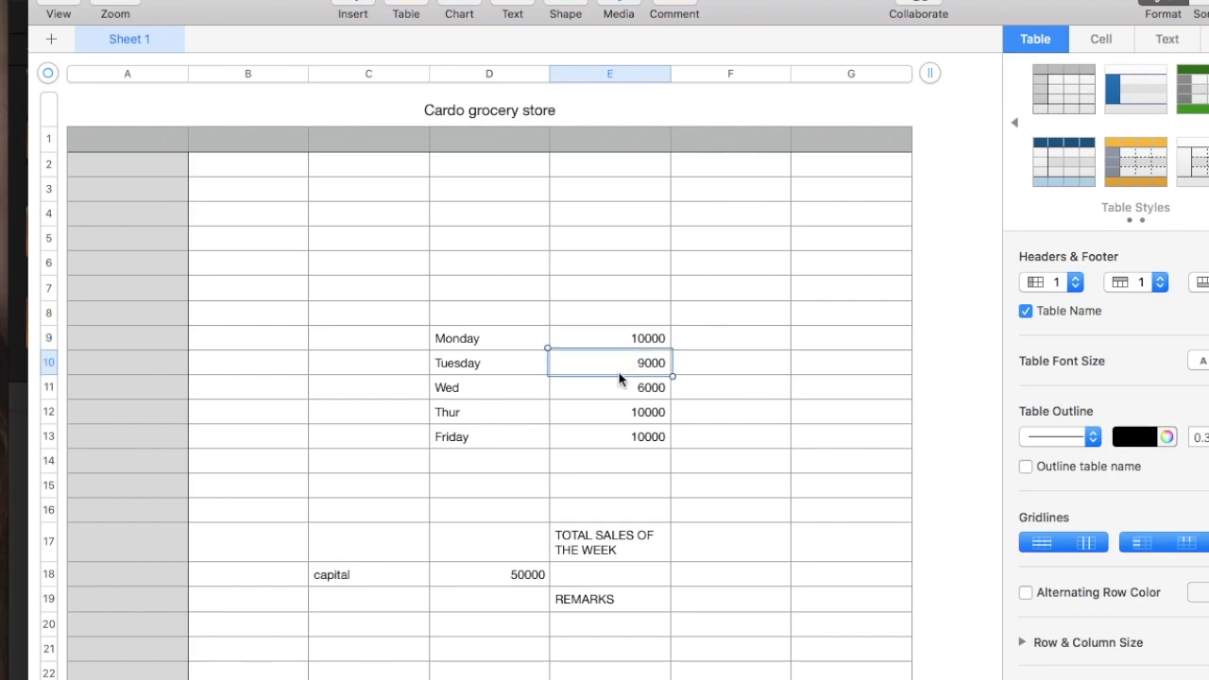
mouse_move(617, 396)
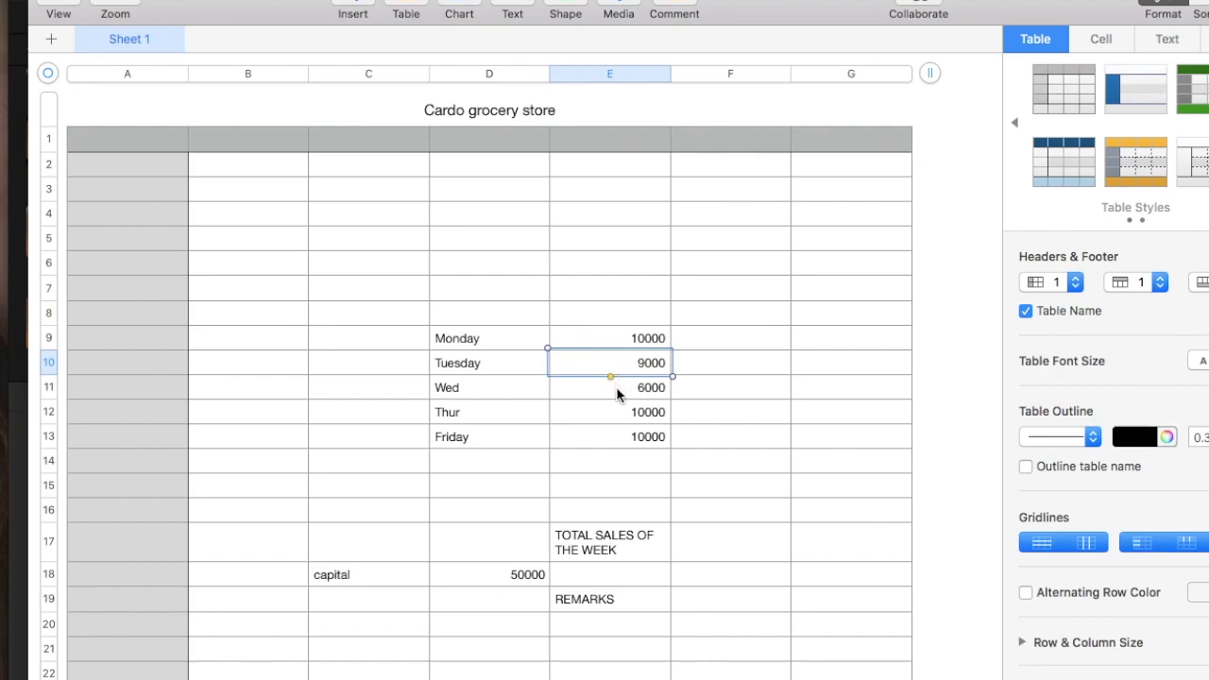
click(612, 412)
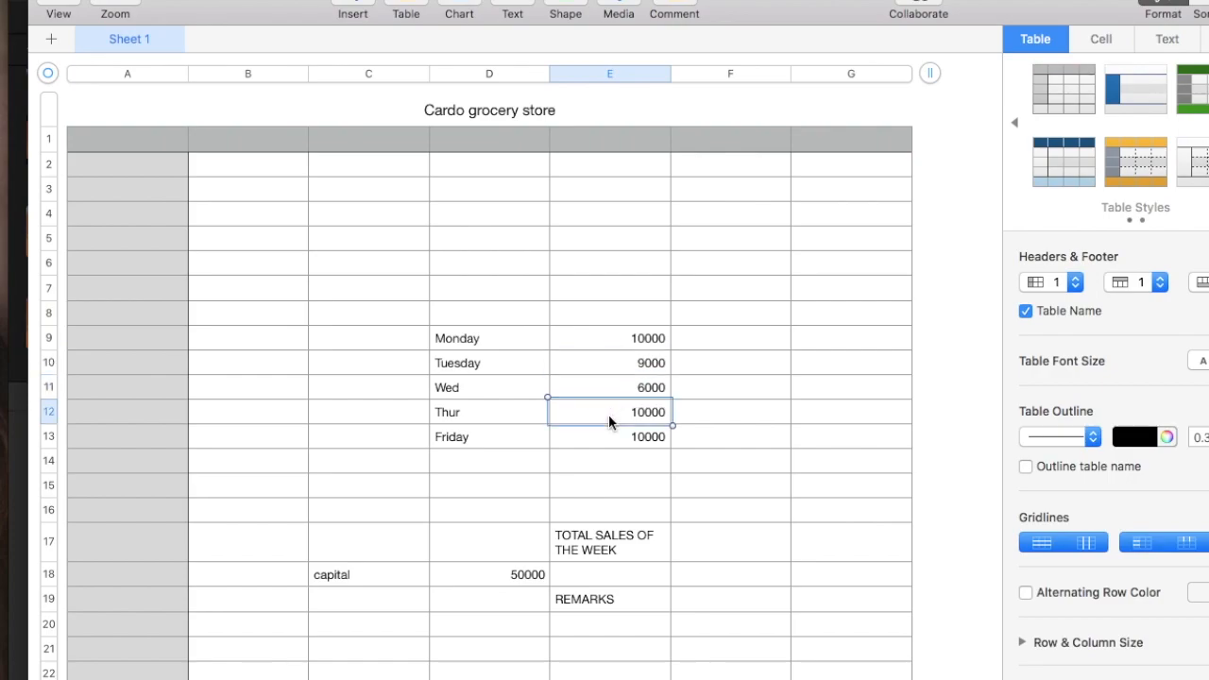
click(608, 436)
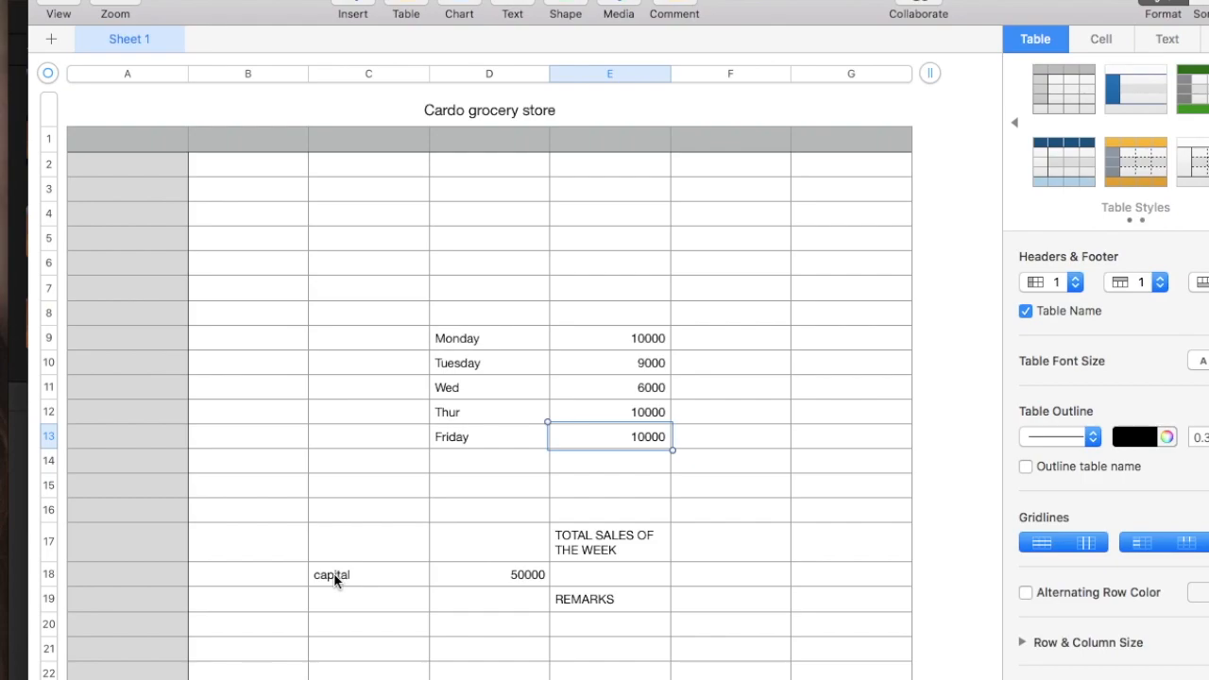
mouse_move(471, 583)
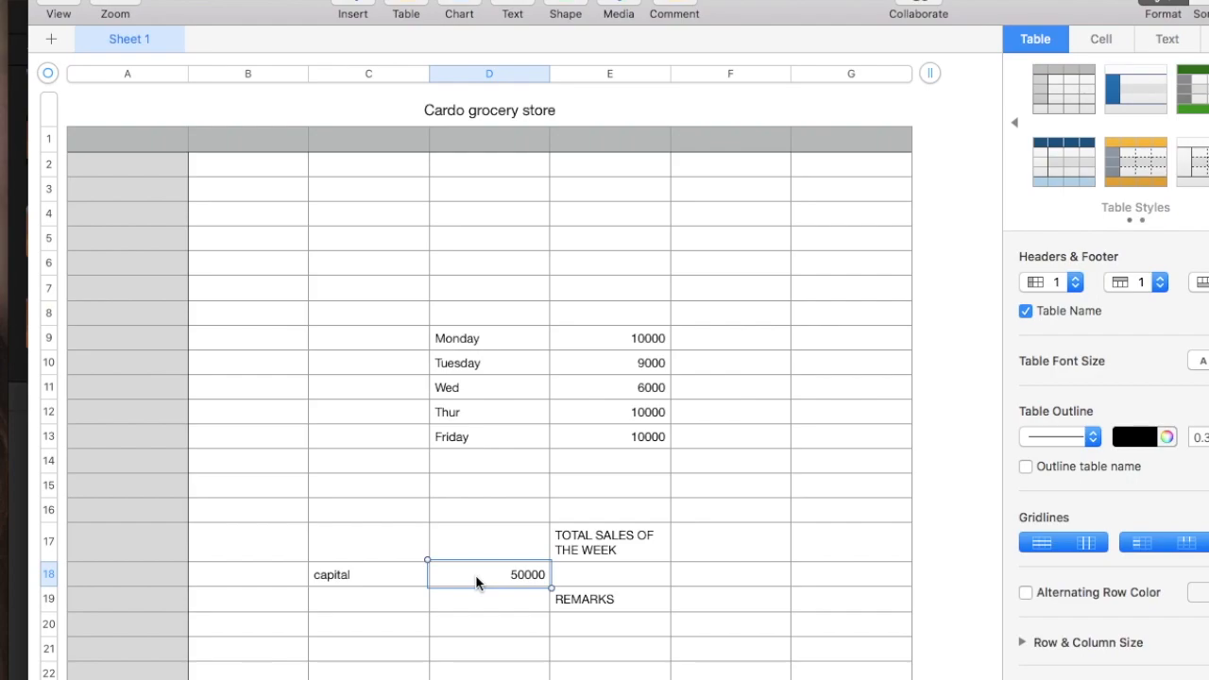
mouse_move(543, 586)
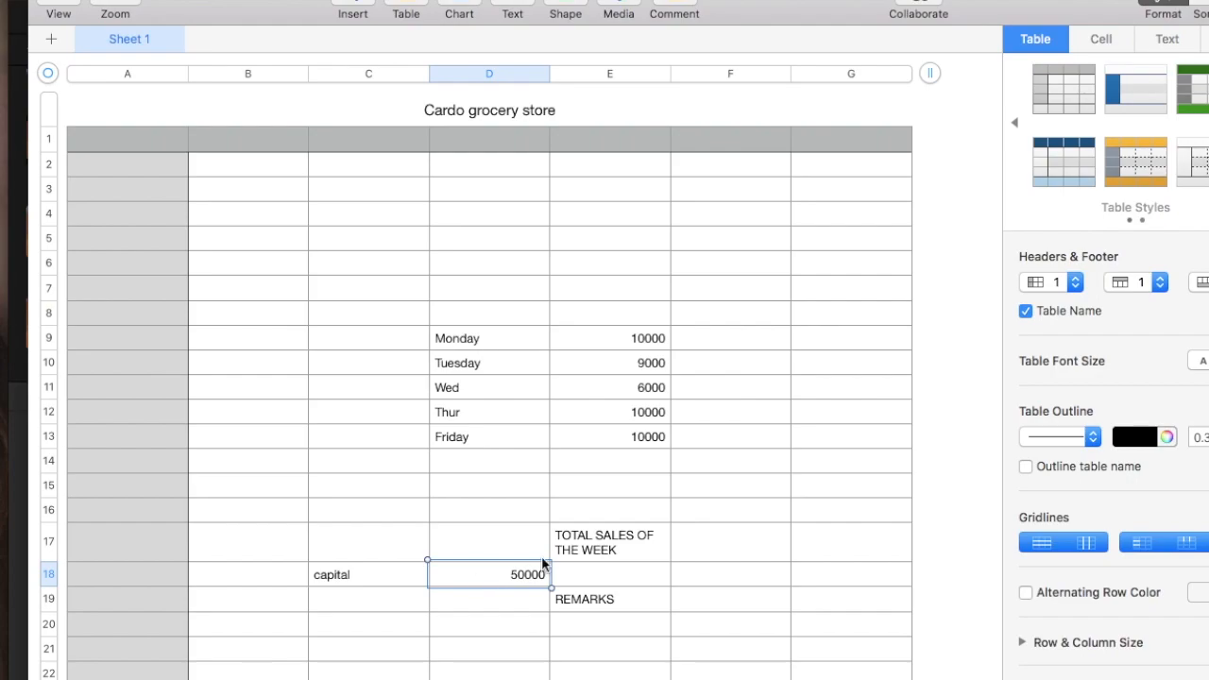
click(731, 542)
text(=)
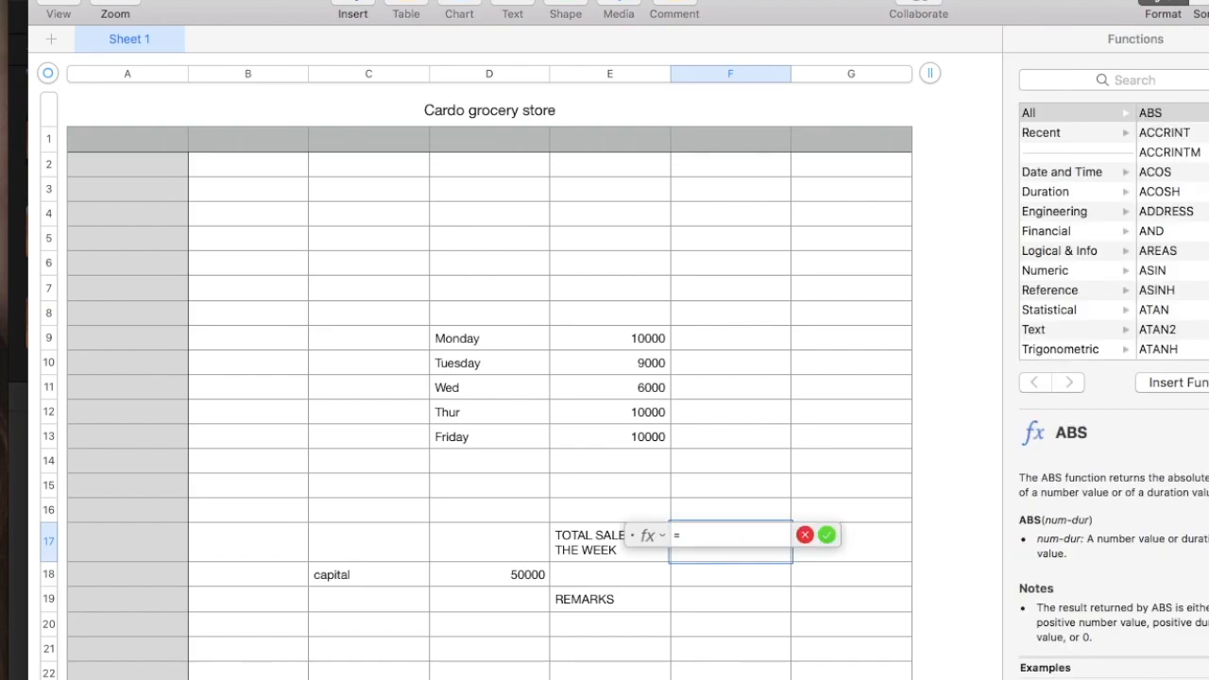
mouse_move(625, 99)
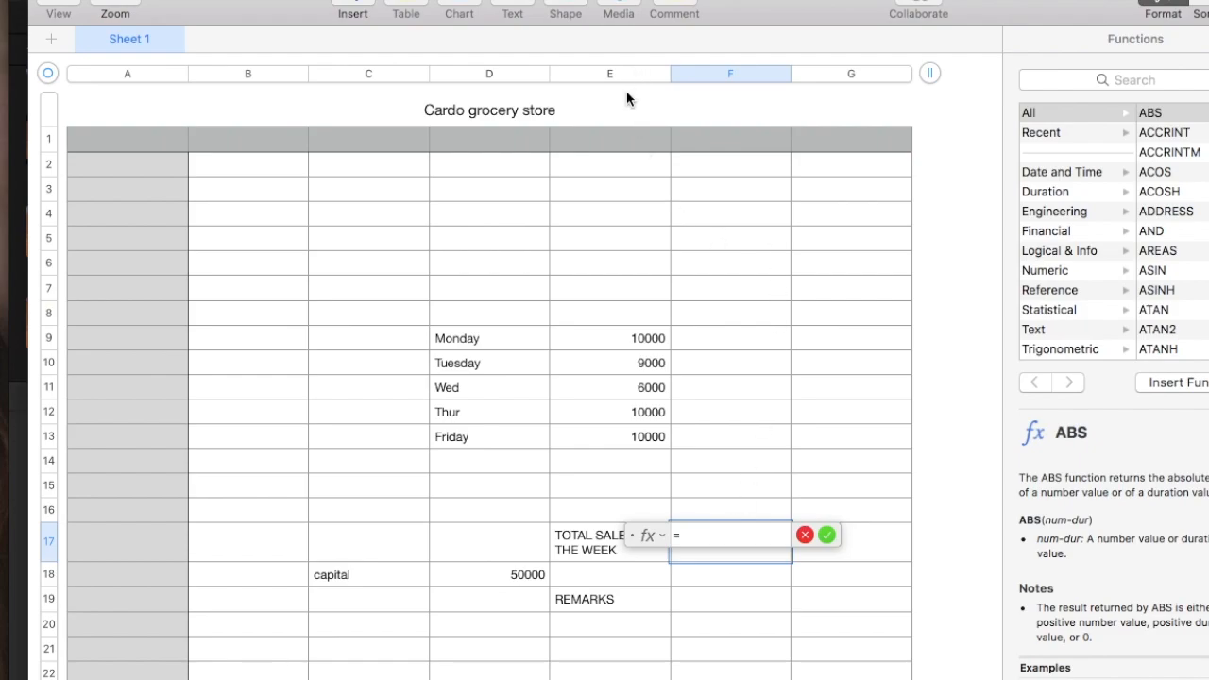
mouse_move(592, 344)
text(E)
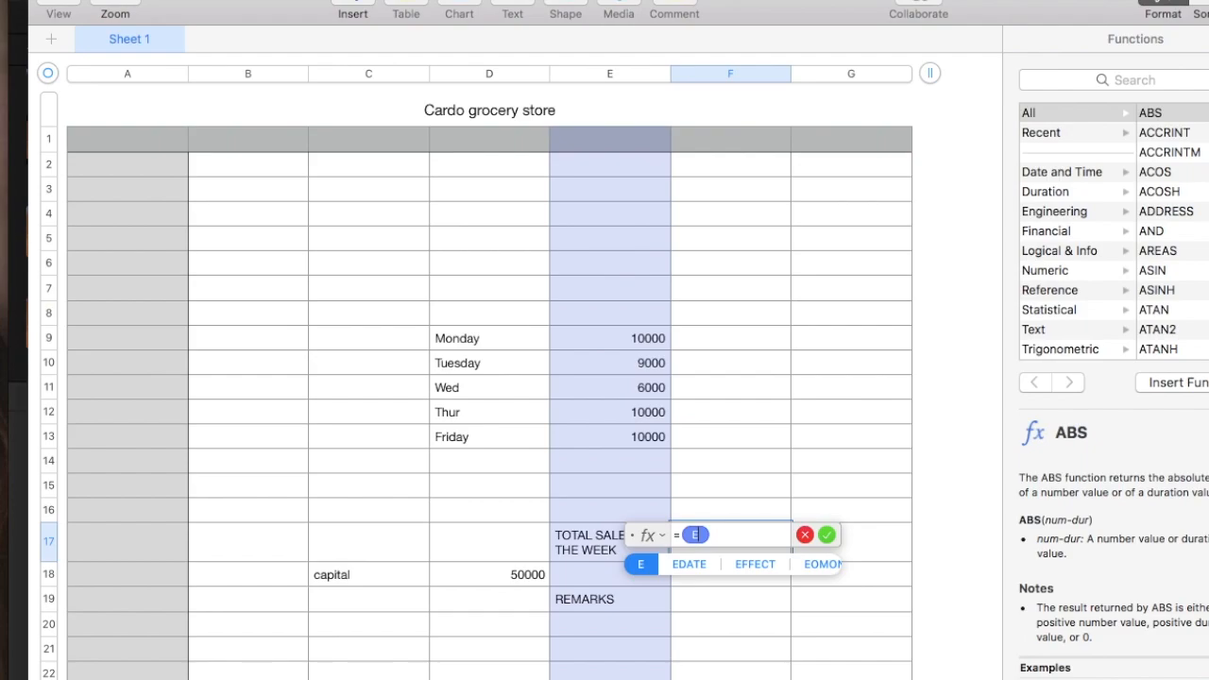
Enter SUM(E9:E13) over the Monday-to-Friday sales so the weekly total shows 45000.
click(610, 339)
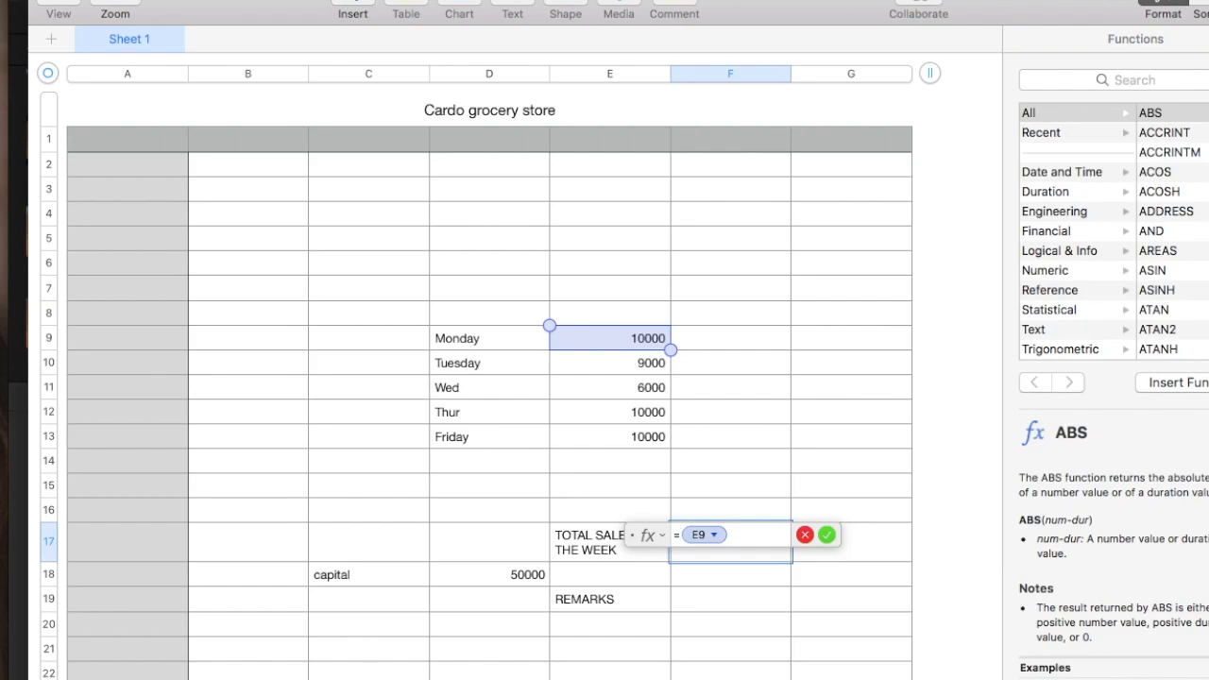
text(SUM E9:)
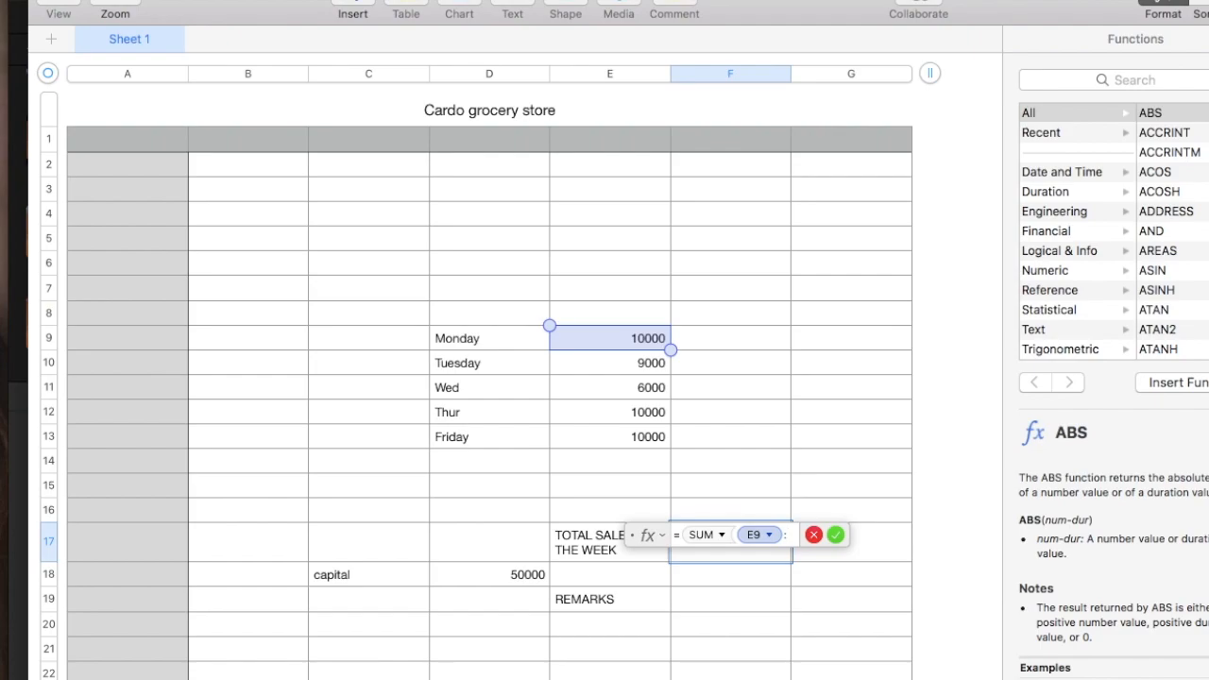
mouse_move(556, 551)
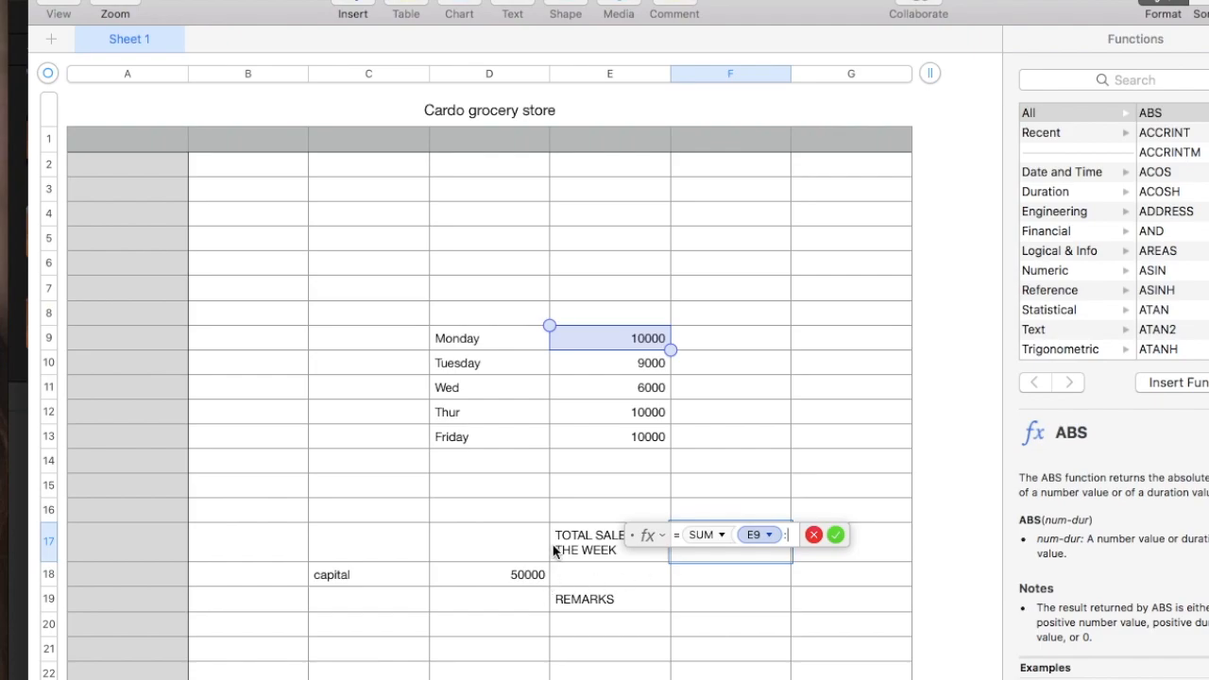
mouse_move(650, 81)
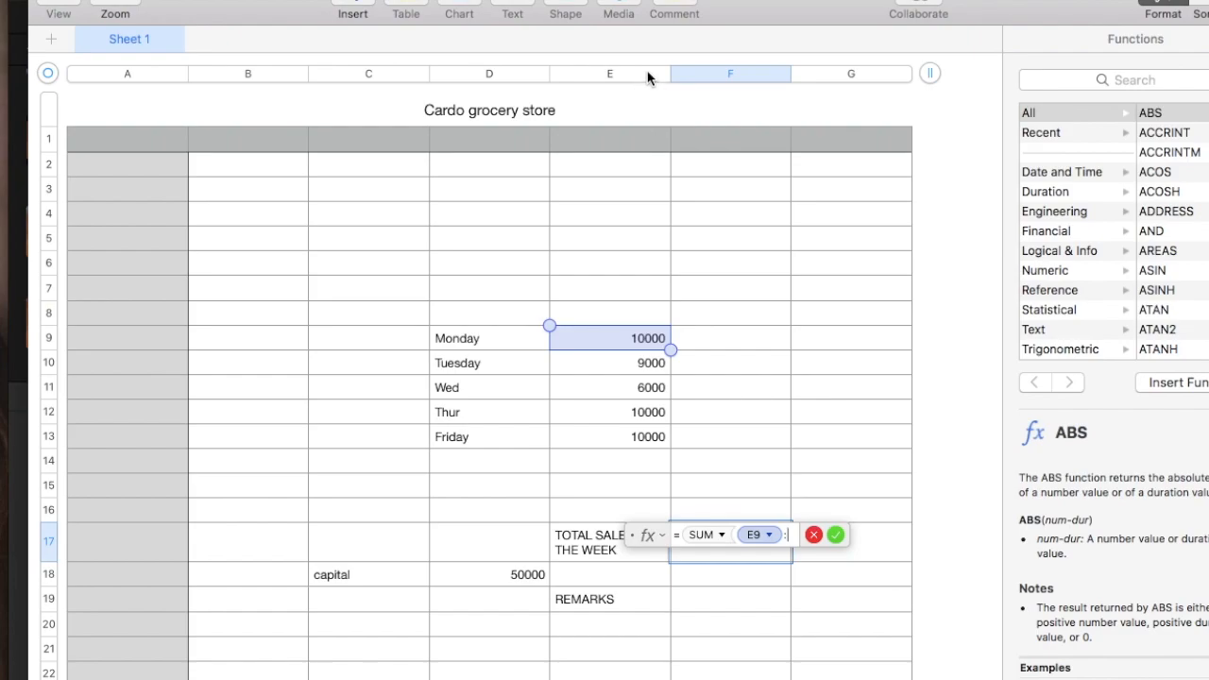
mouse_move(644, 81)
text(E13)
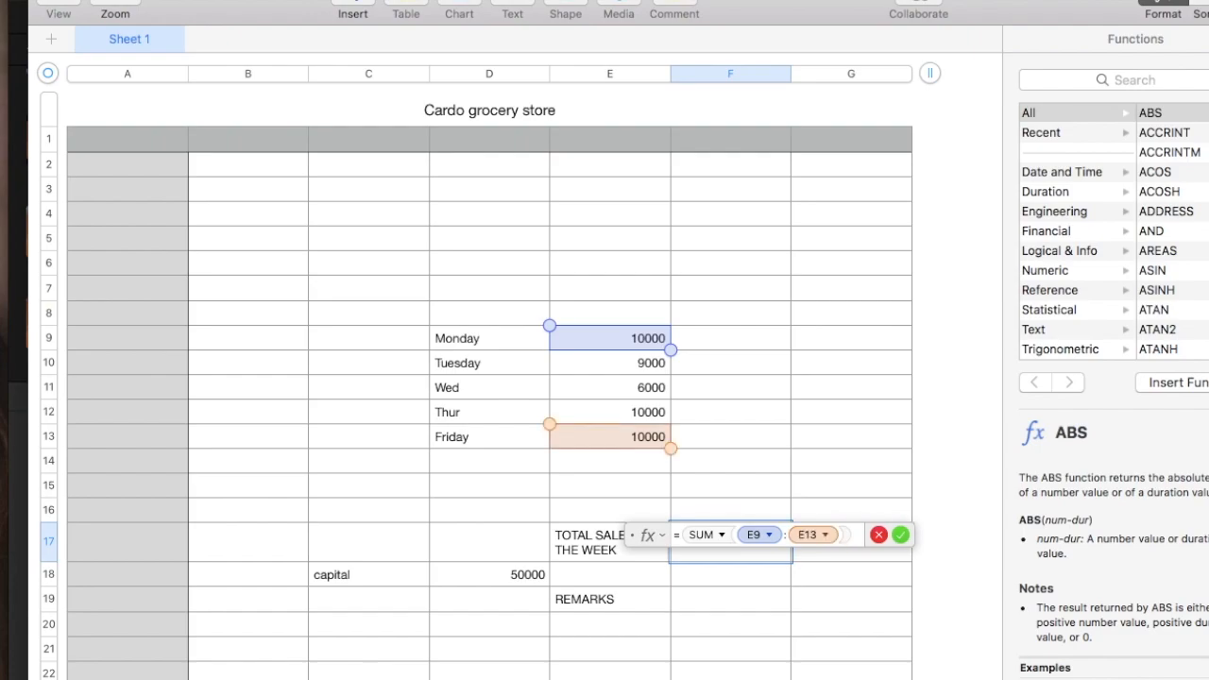
click(900, 535)
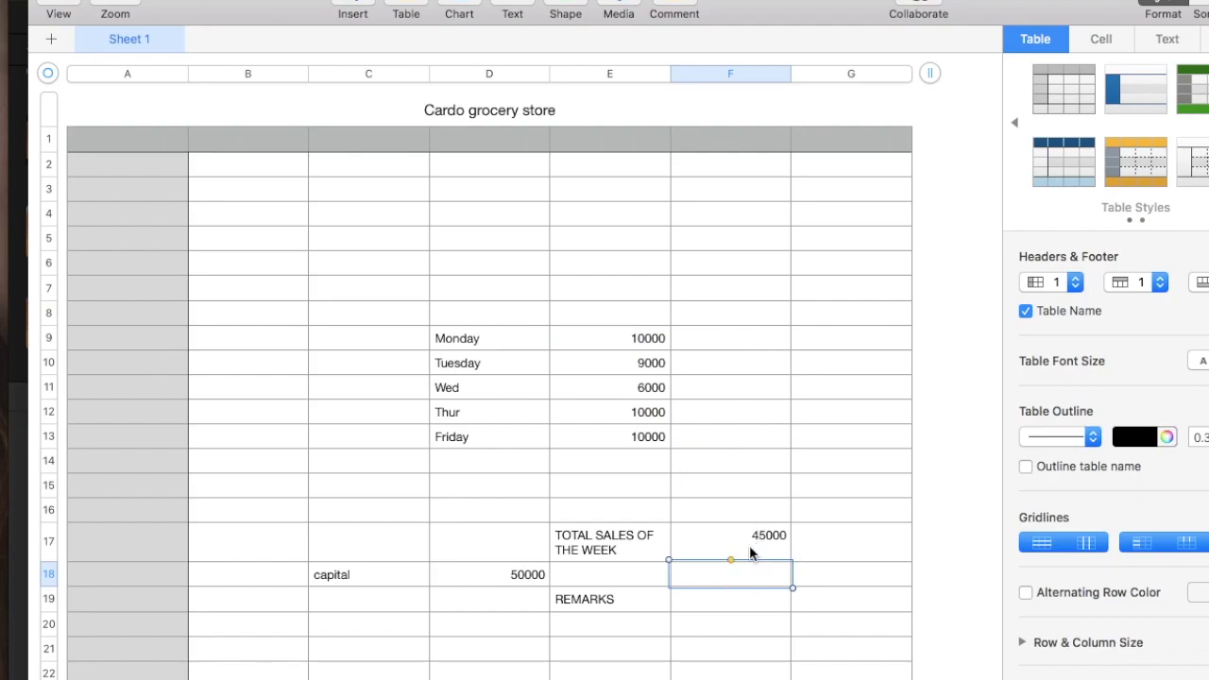
mouse_move(770, 548)
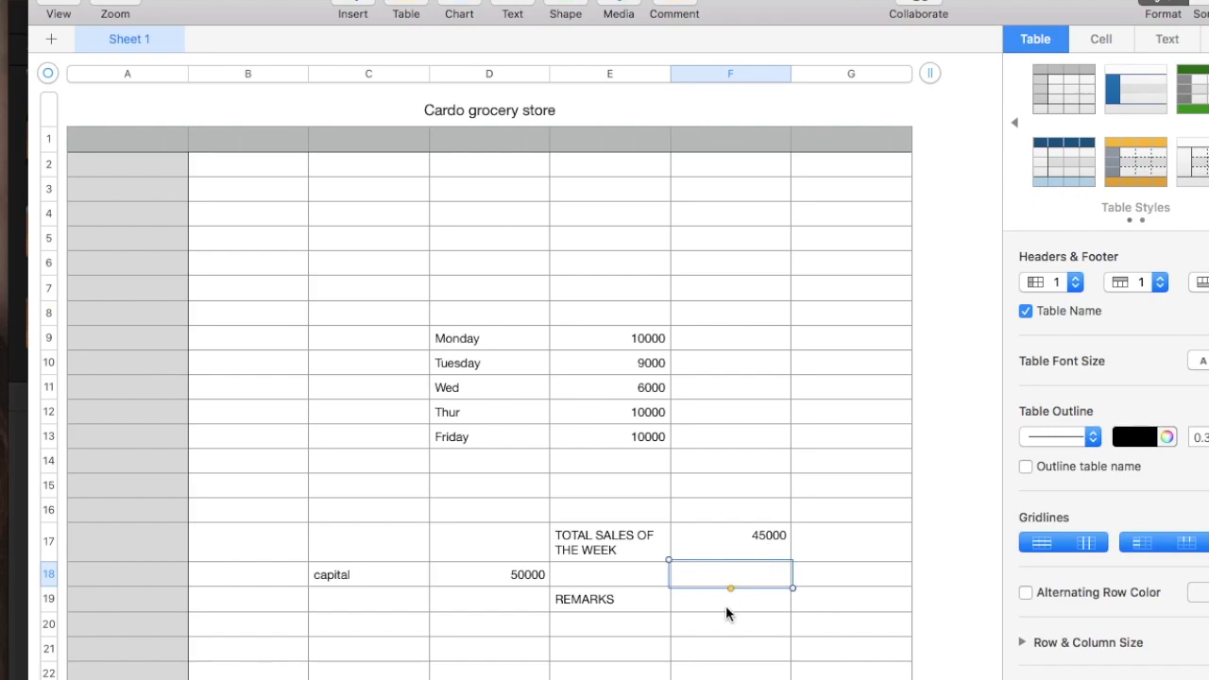
Start a new formula with = in F19 beside REMARKS.
click(730, 614)
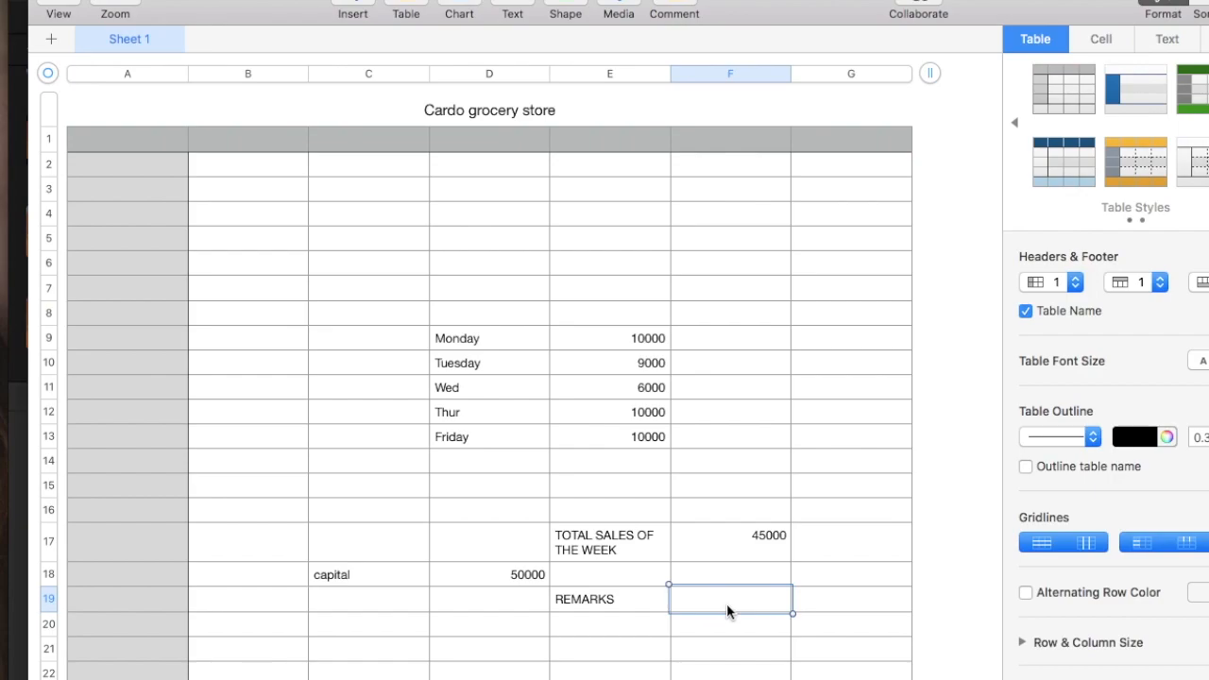
text(=)
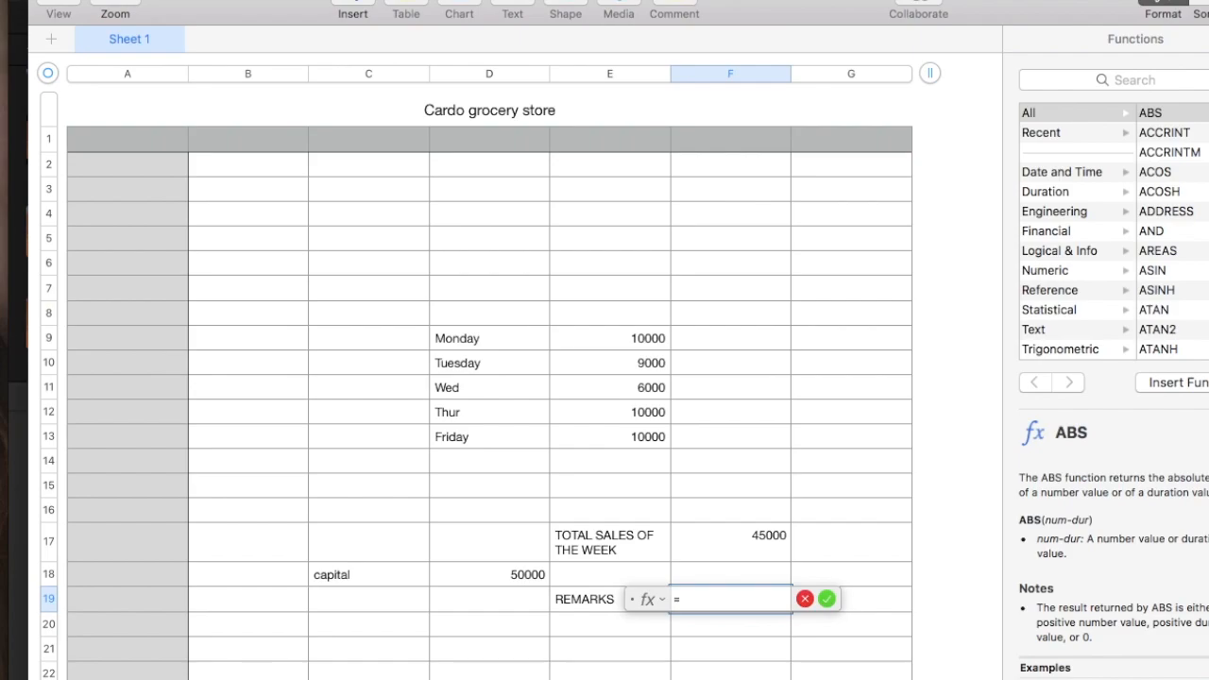
Enter =IF(F17>D18,"GAIN","LOSS") in F19, which displays LOSS.
text(IF F1)
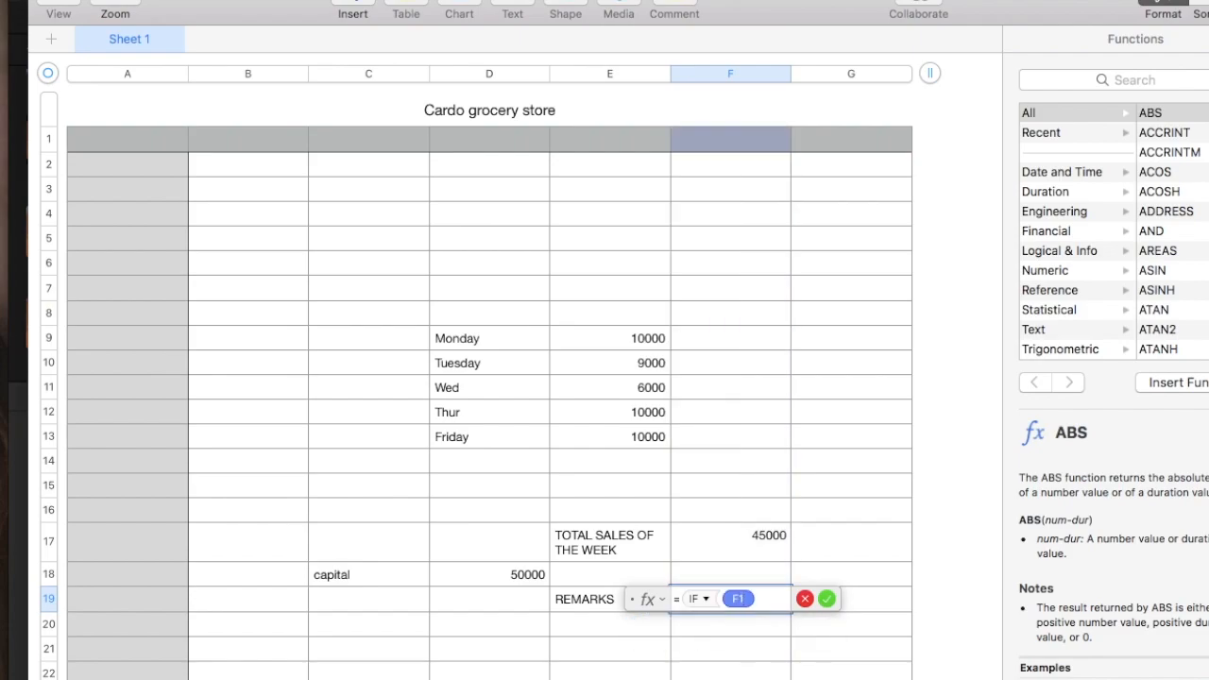
click(759, 542)
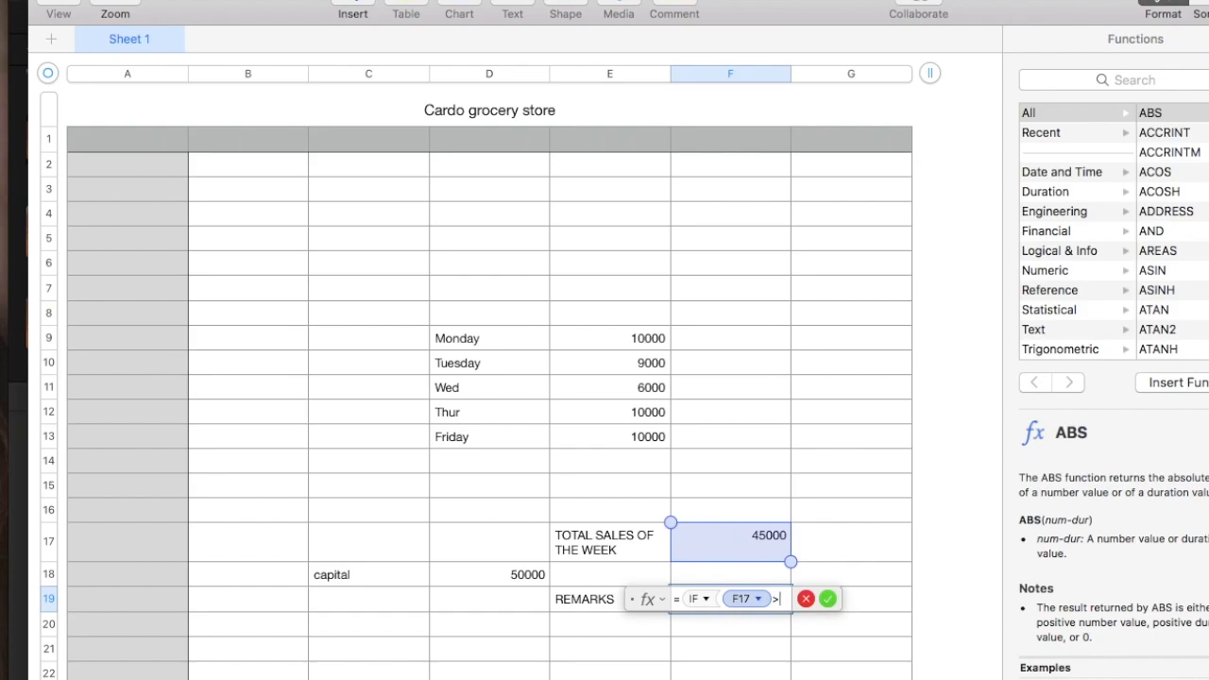
text(D)
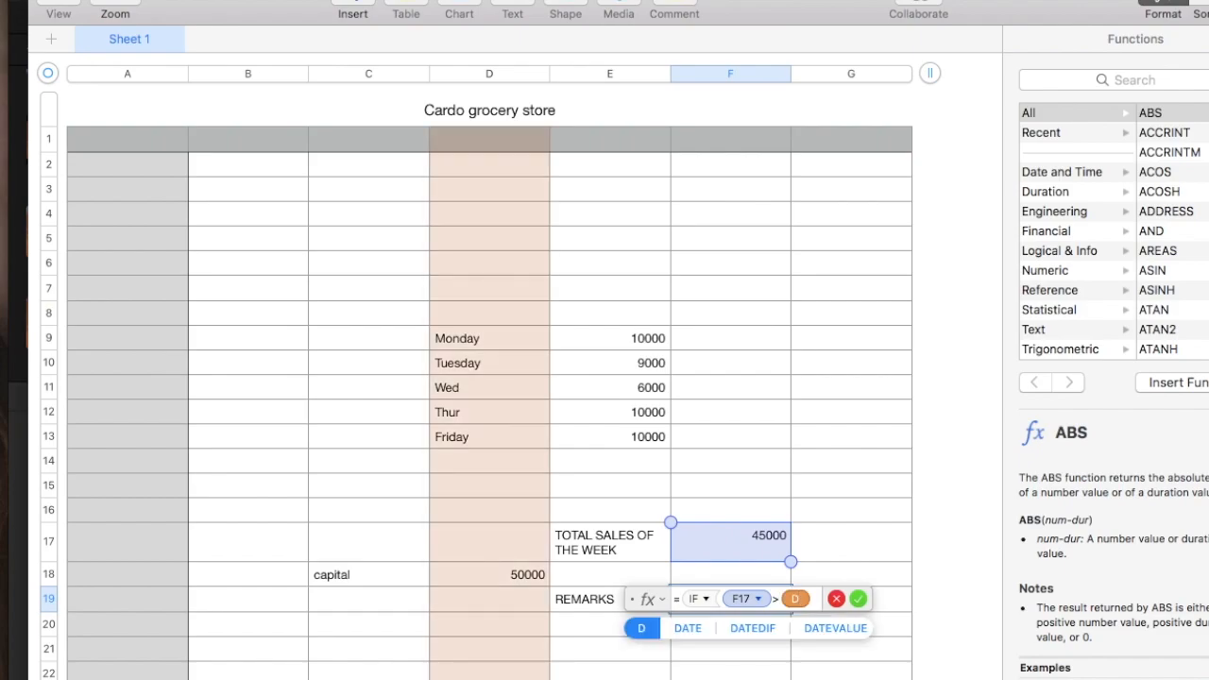
click(488, 574)
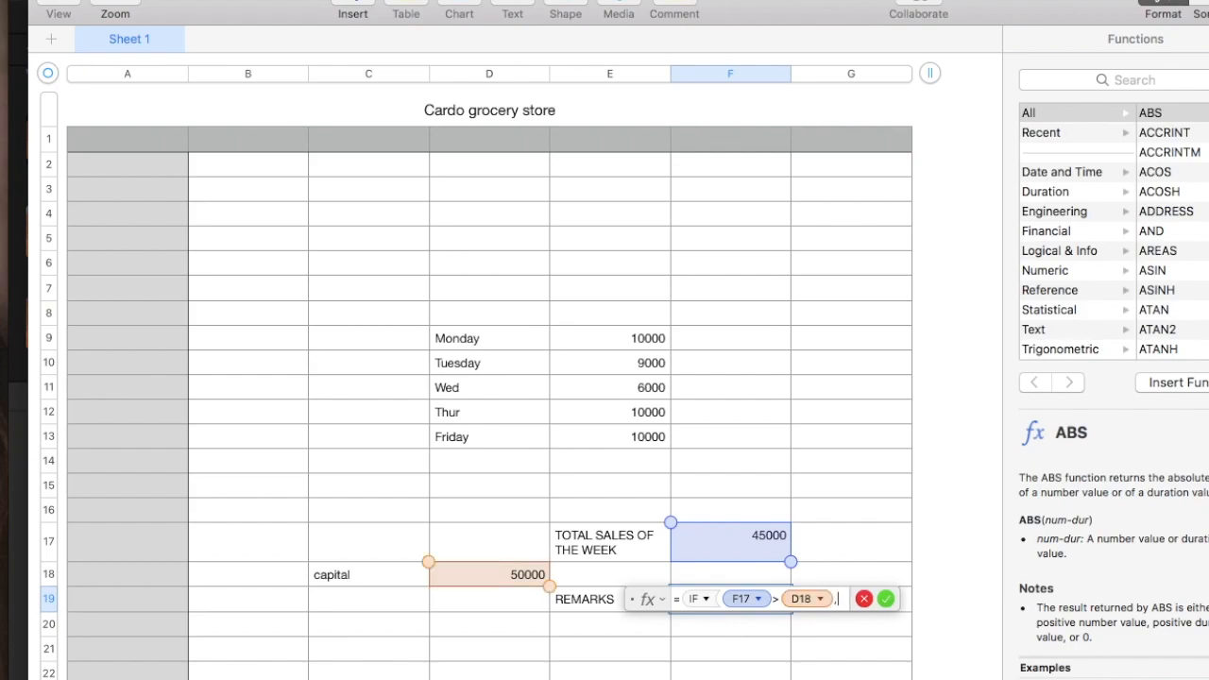
text("GAIN)
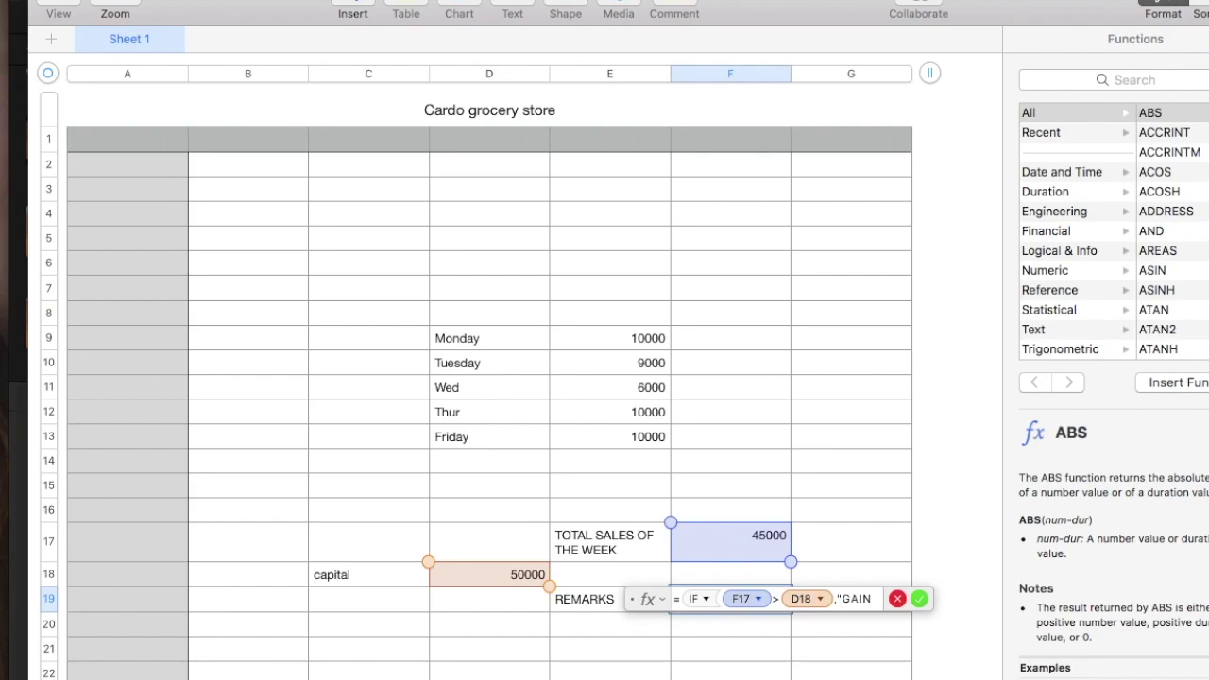
text(",)
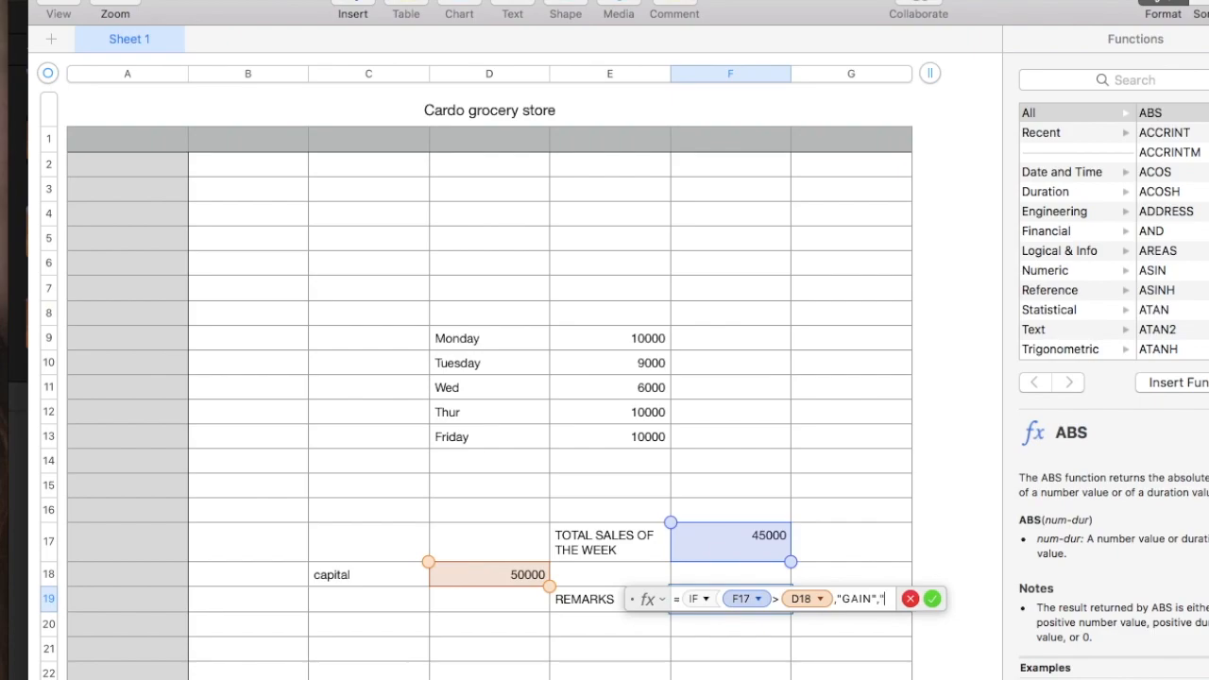
text("LOSS")
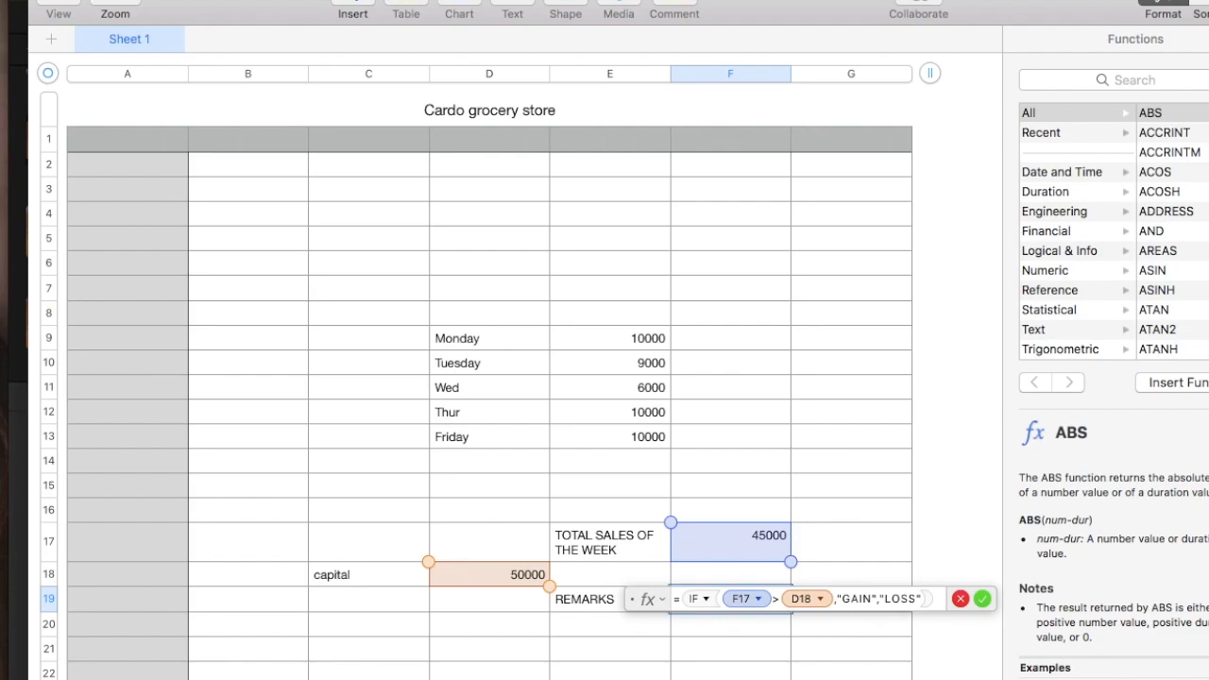
mouse_move(765, 493)
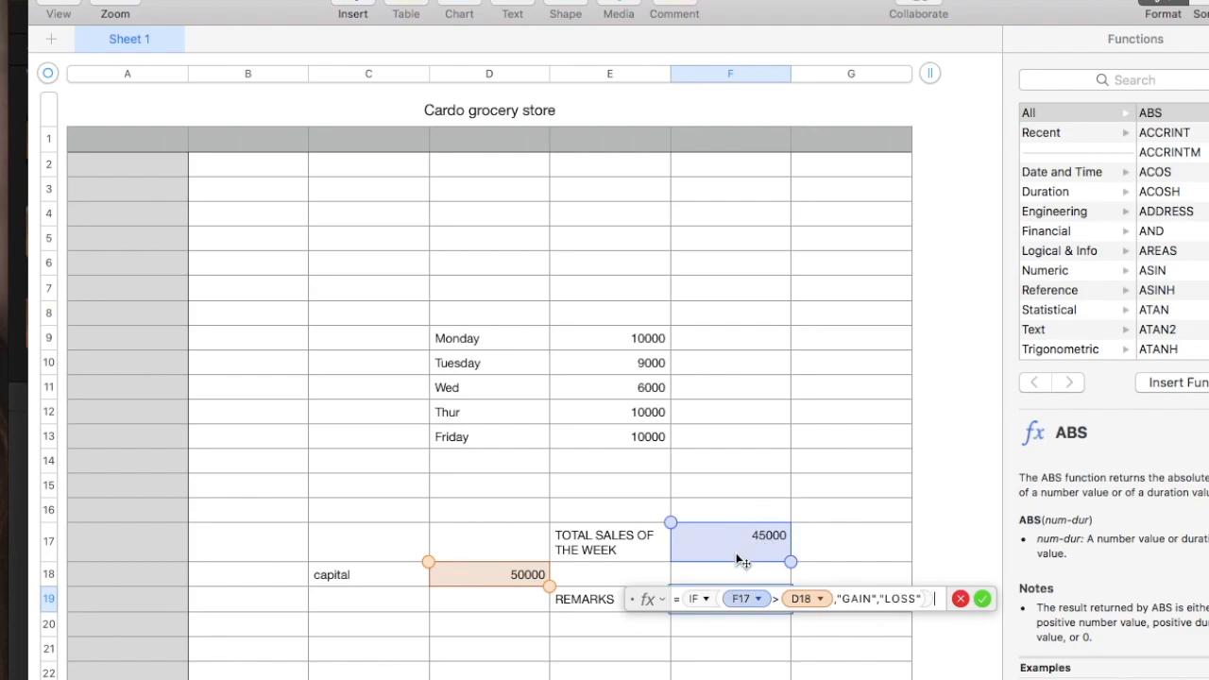
mouse_move(821, 610)
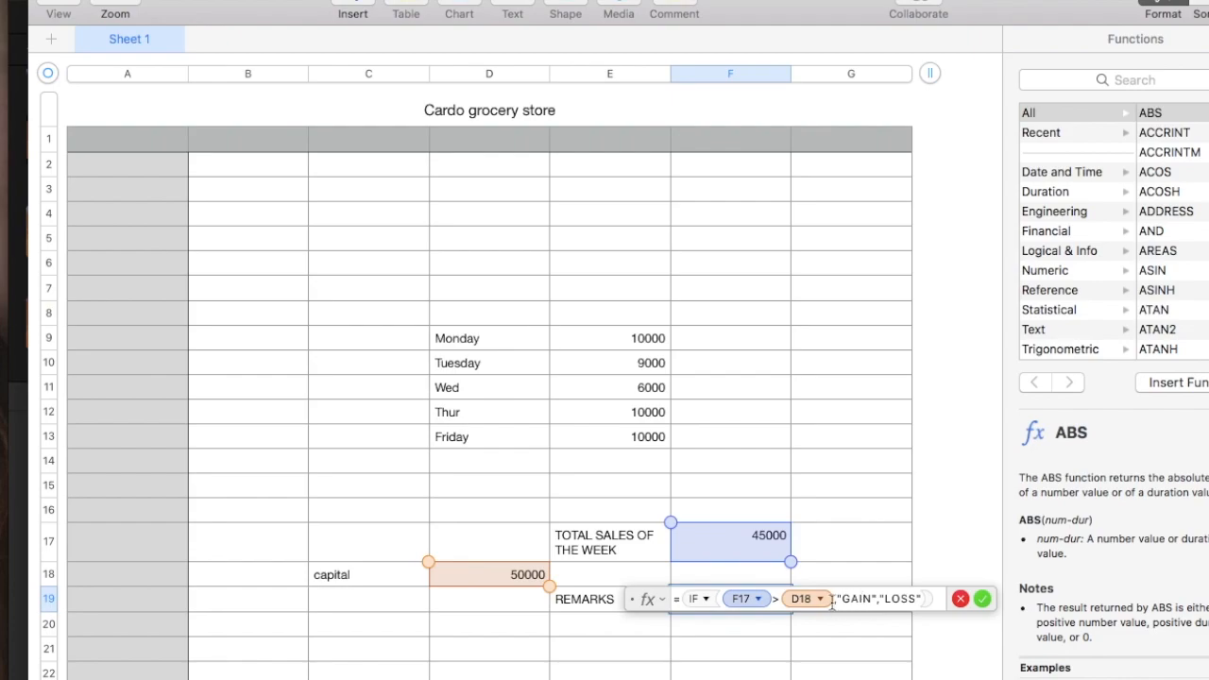
mouse_move(786, 621)
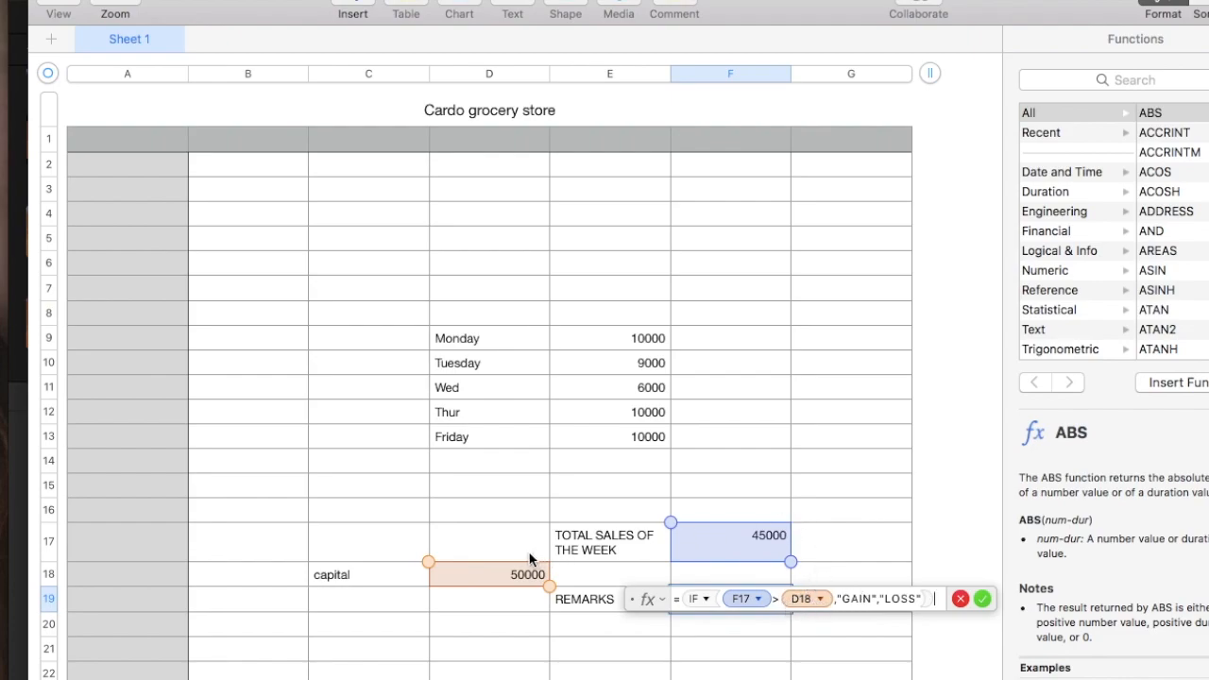
mouse_move(876, 590)
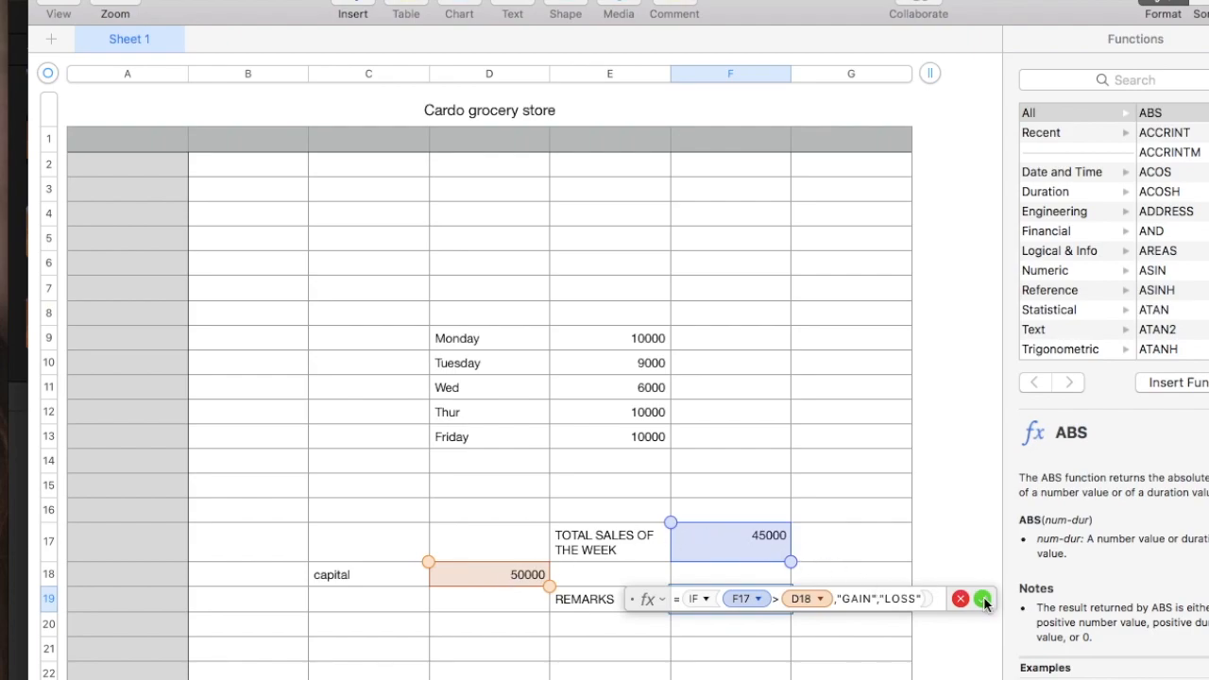
click(979, 599)
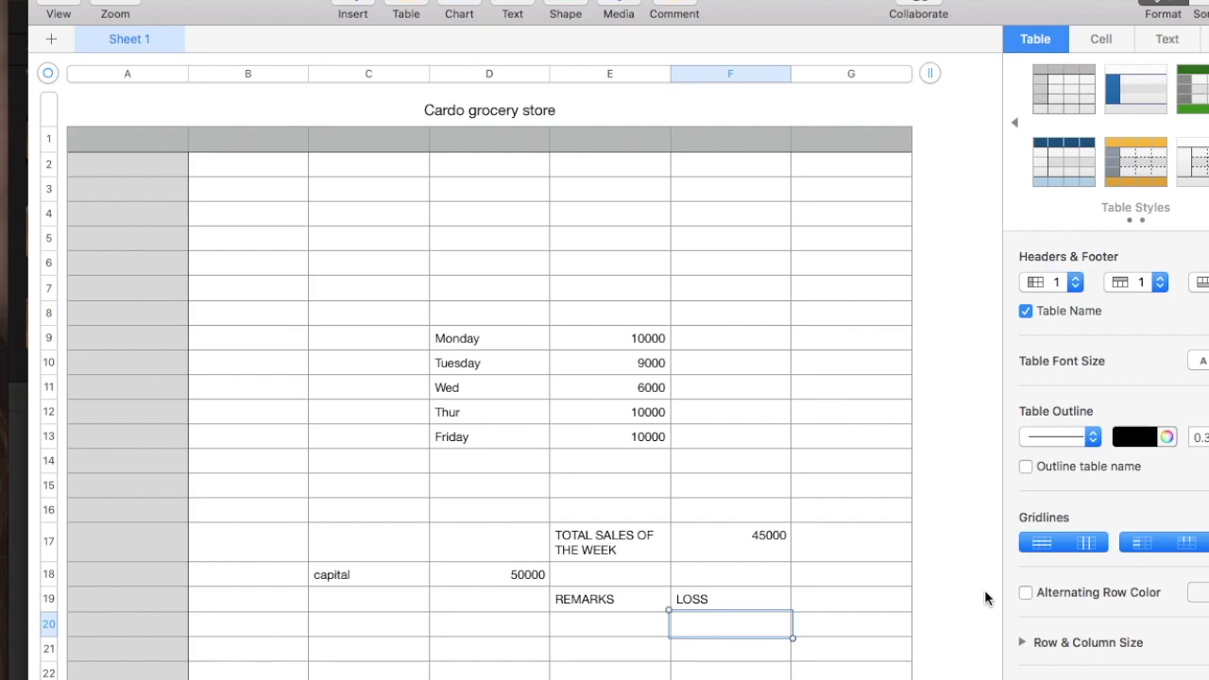
mouse_move(746, 594)
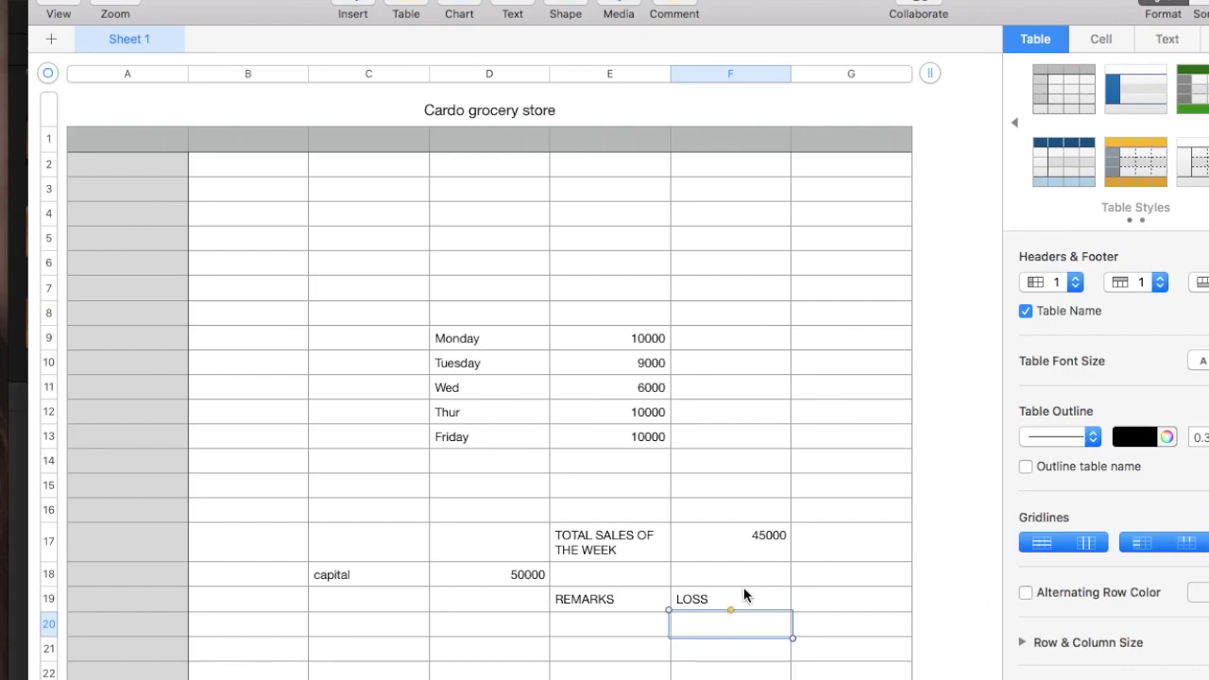
mouse_move(503, 578)
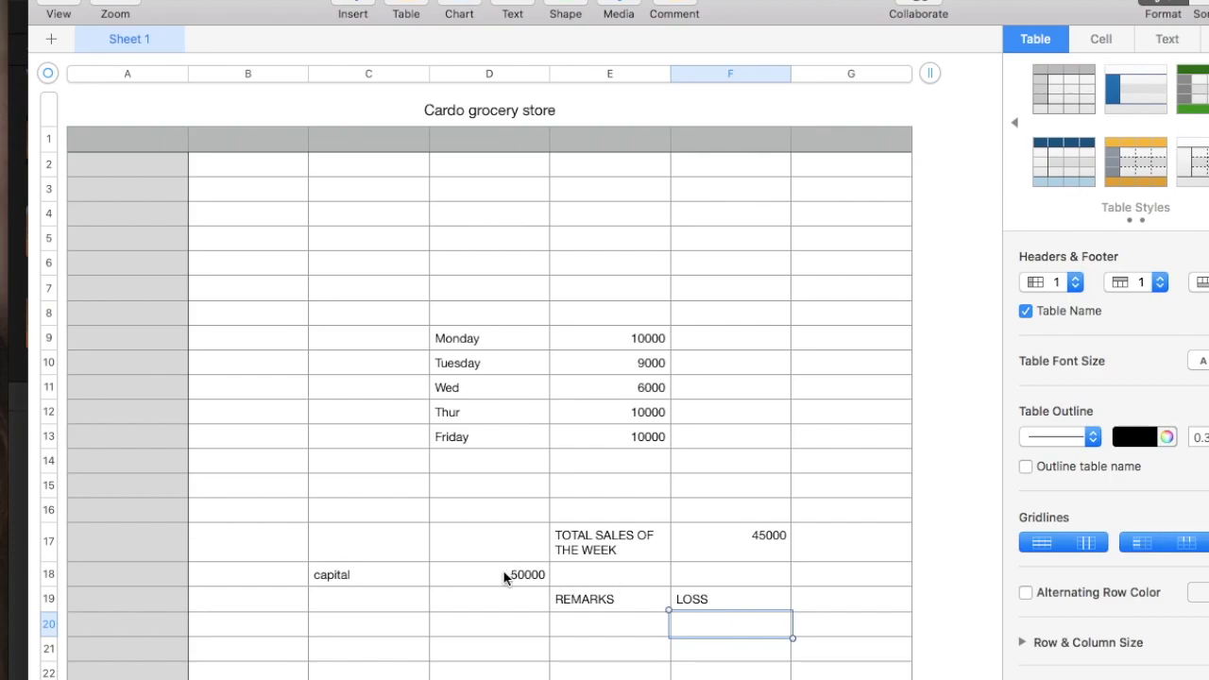
click(507, 575)
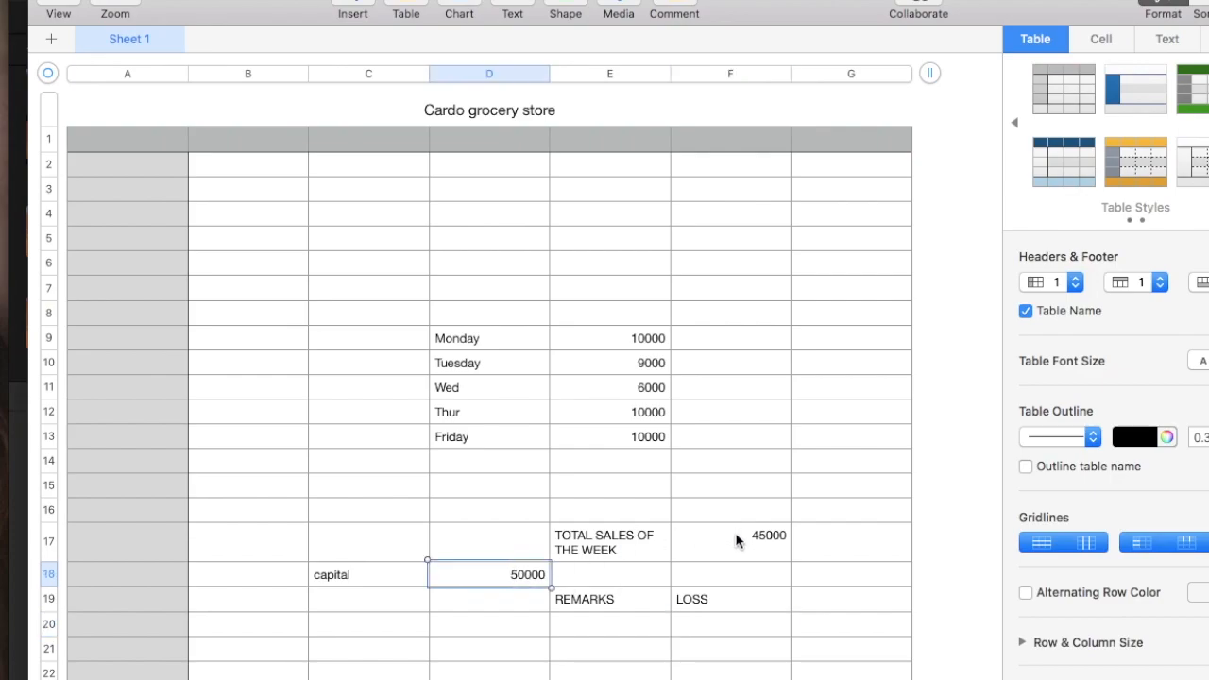
click(609, 362)
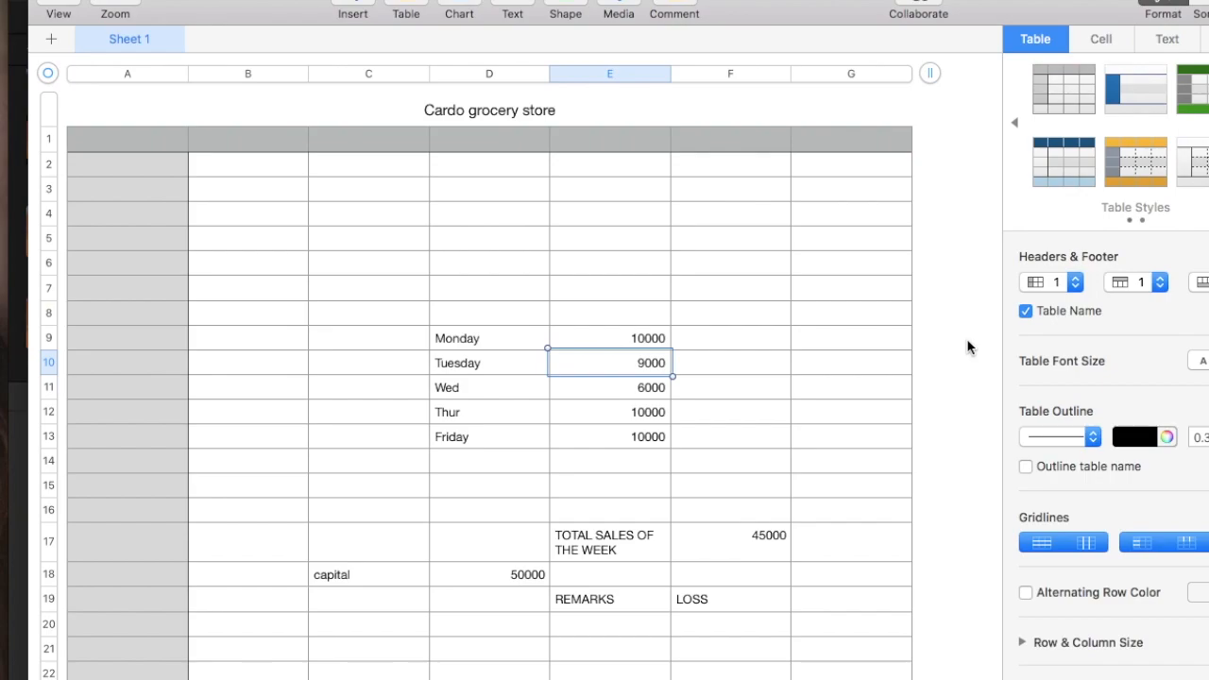
Change Tuesday's sales in E10 to 15000, making the total 51000 and the remark GAIN.
text(1500)
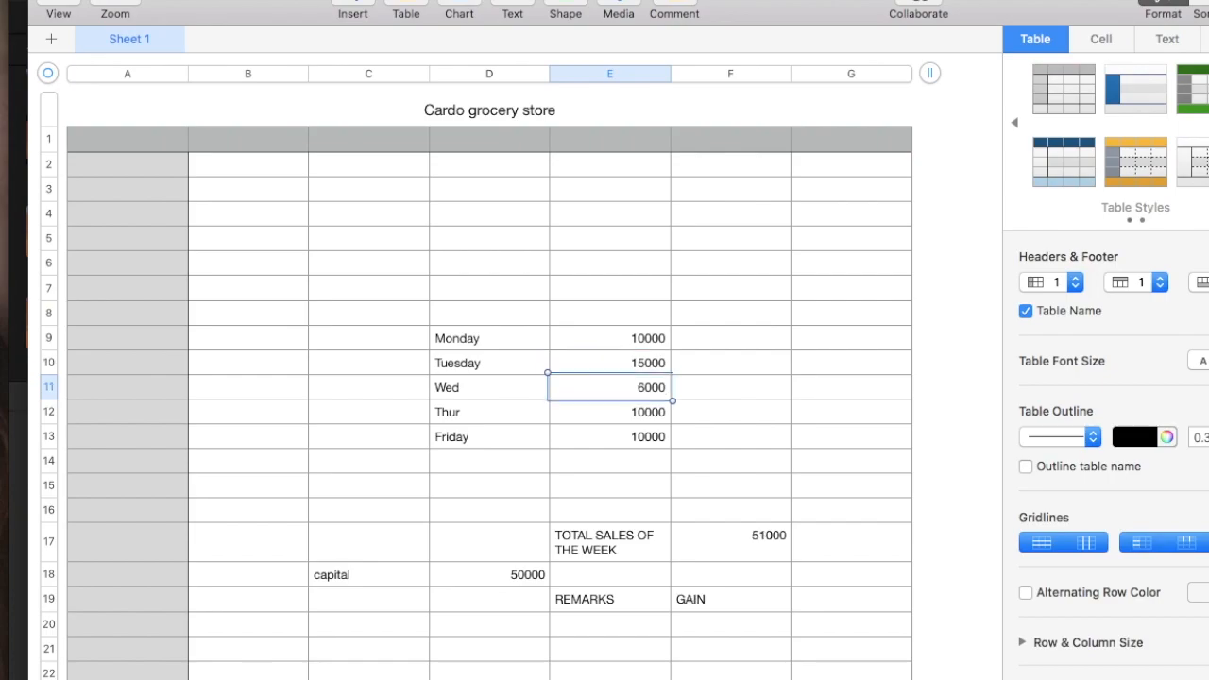
mouse_move(721, 550)
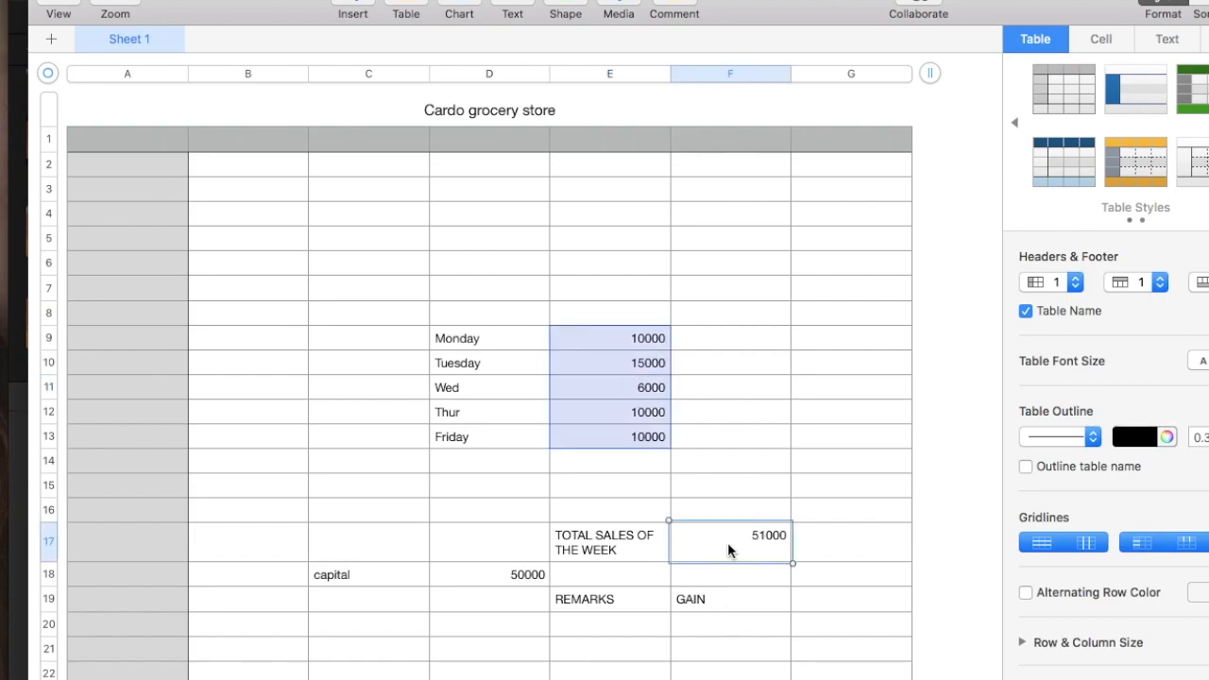
mouse_move(744, 574)
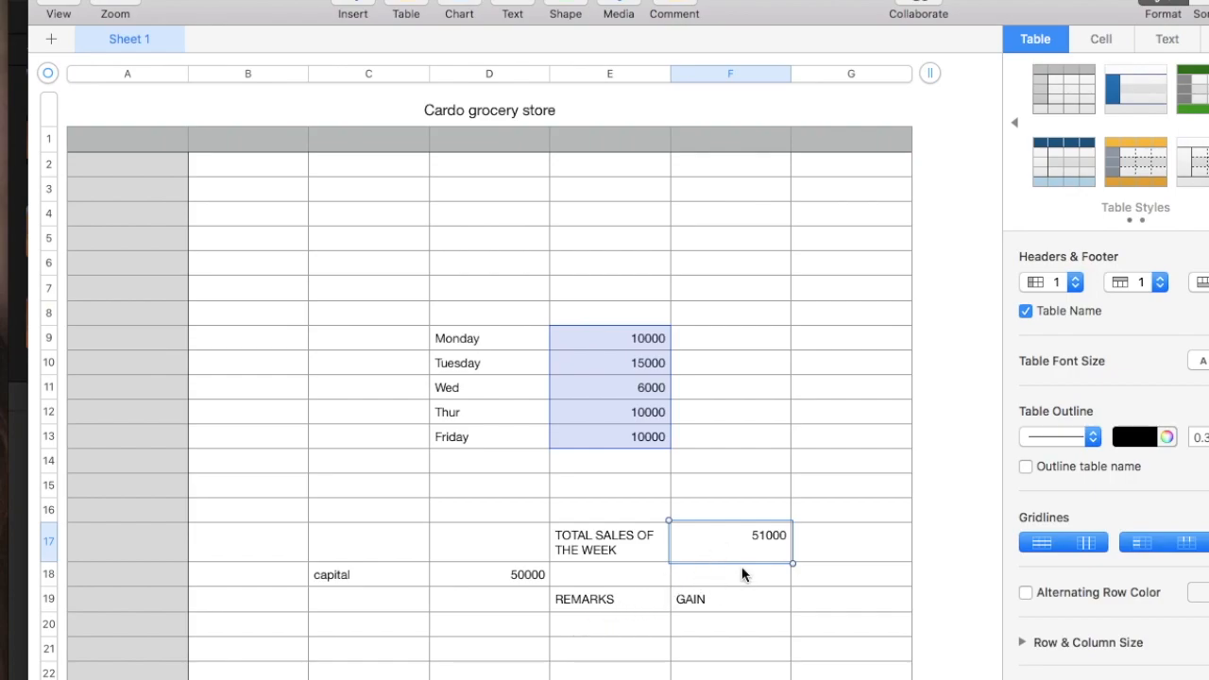
mouse_move(848, 504)
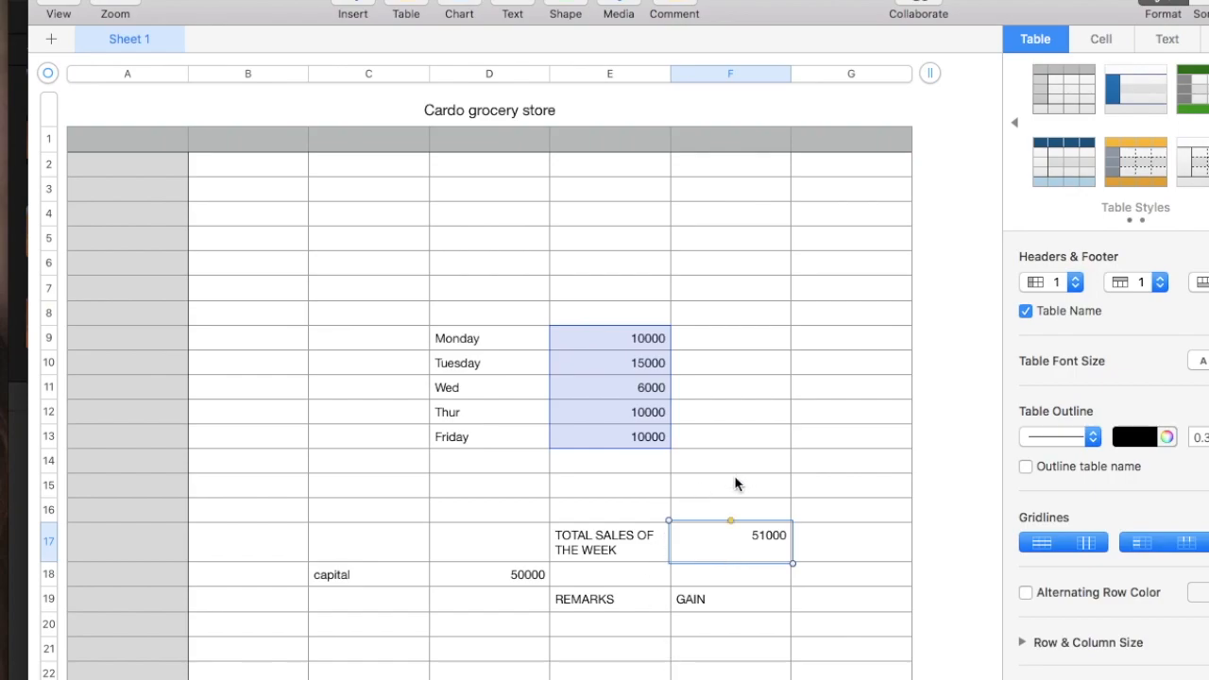
mouse_move(740, 538)
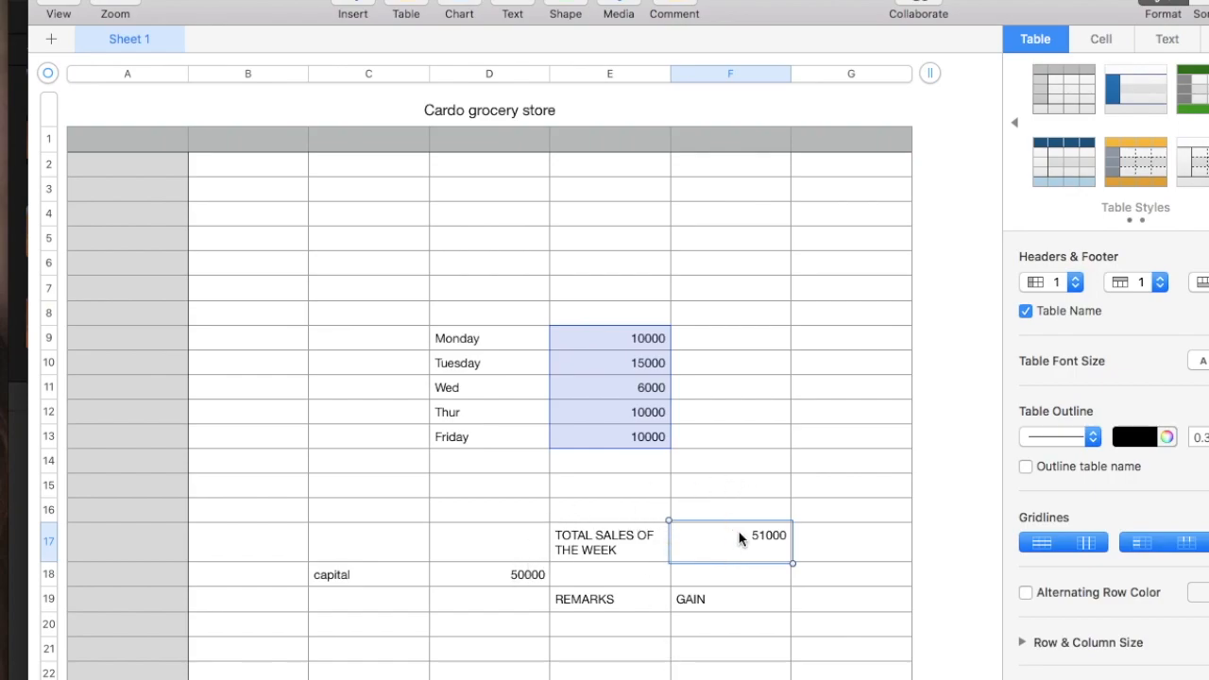